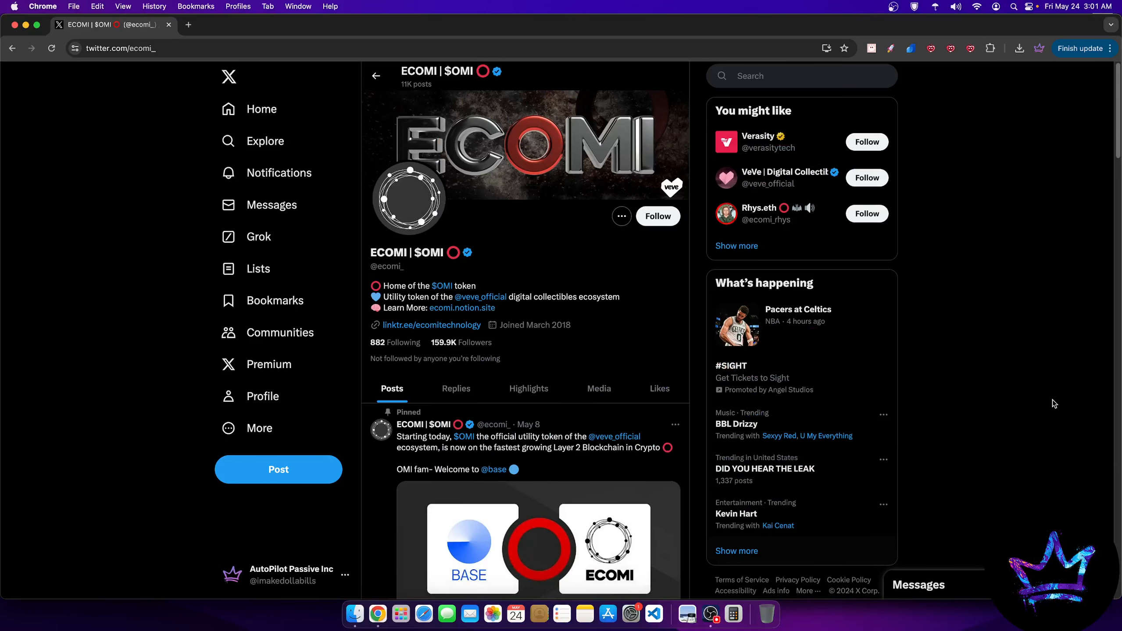
{"action": "mouse_move", "coordinate": [870, 441]}
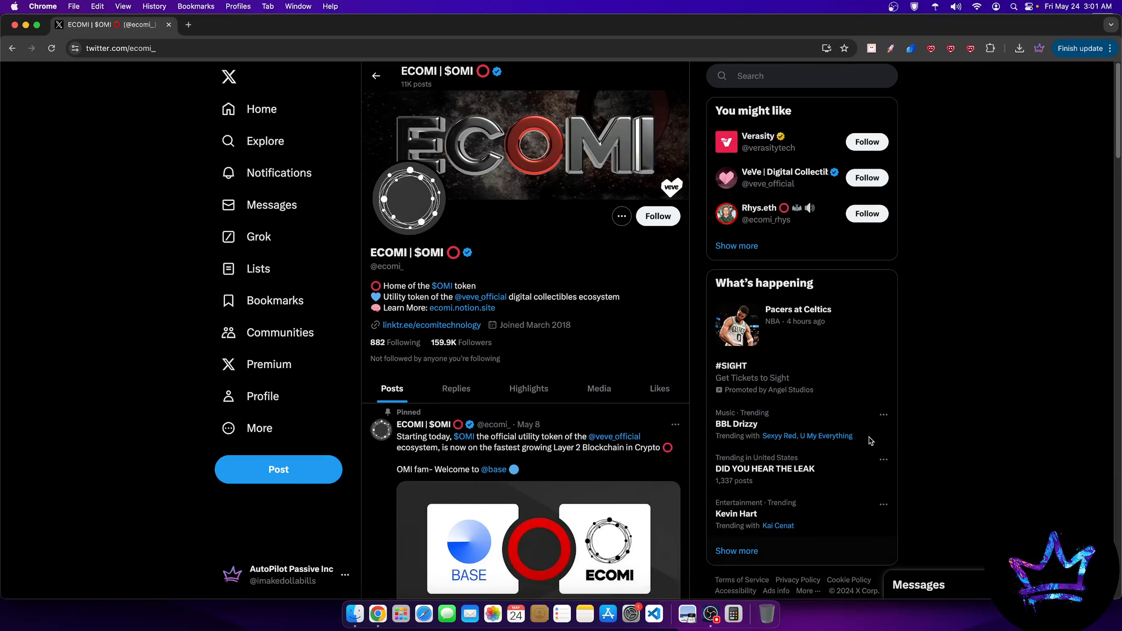
{"action": "mouse_move", "coordinate": [963, 484]}
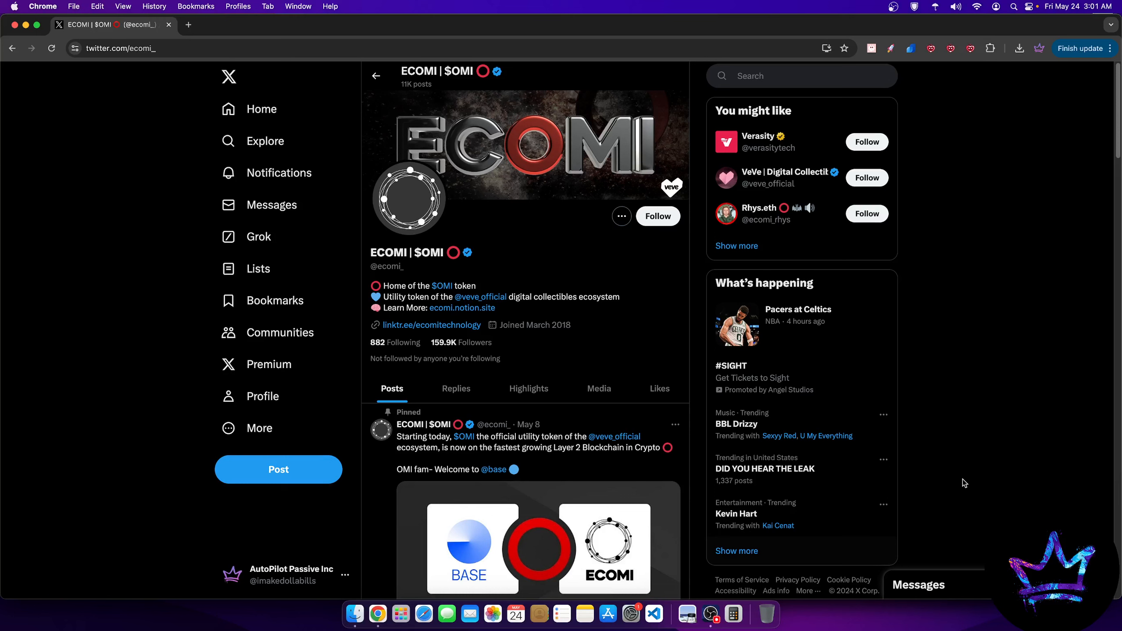
{"action": "mouse_move", "coordinate": [846, 385]}
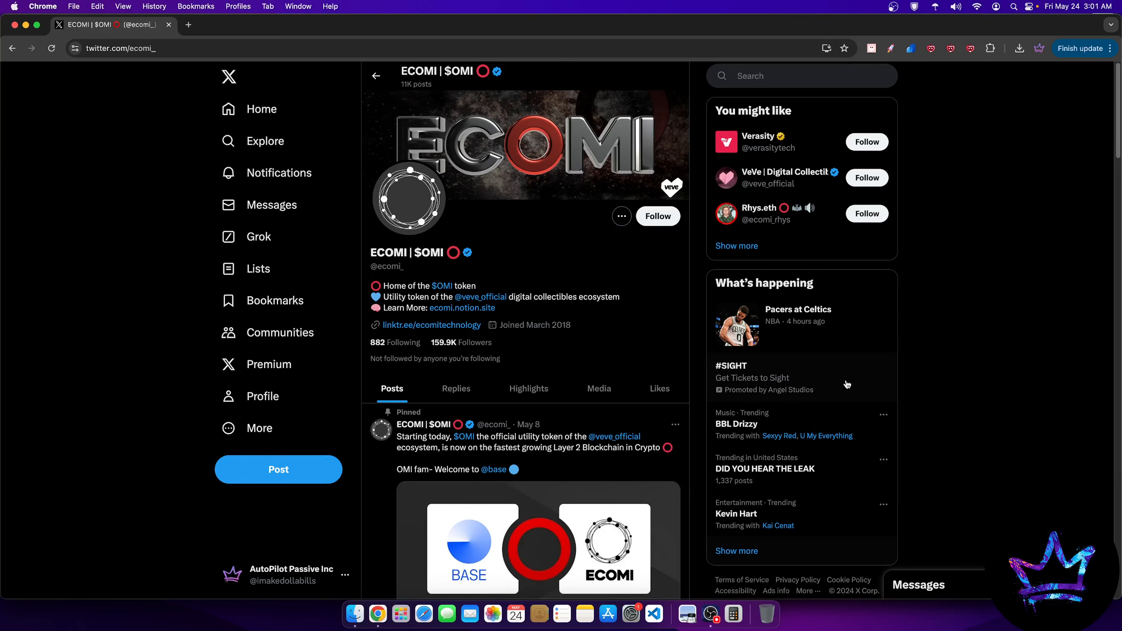
Open ECOMI's followers, view the full Followers tab, then show only Verified Followers.
{"action": "scroll", "scroll_direction": "down", "scroll_amount": 3}
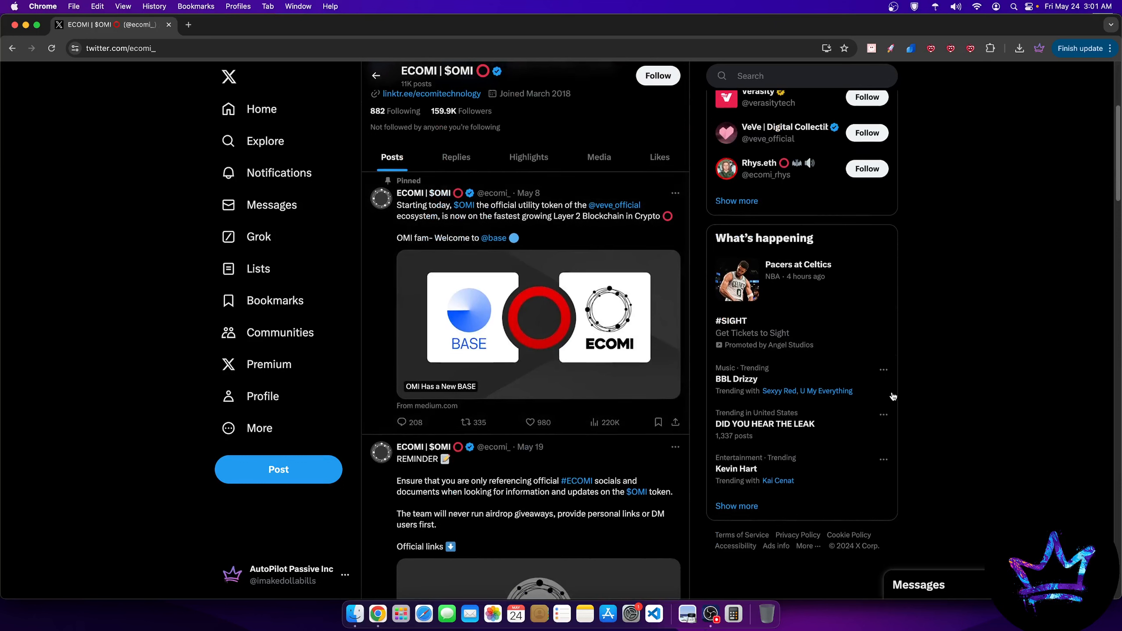
{"action": "scroll", "scroll_direction": "up", "scroll_amount": 3}
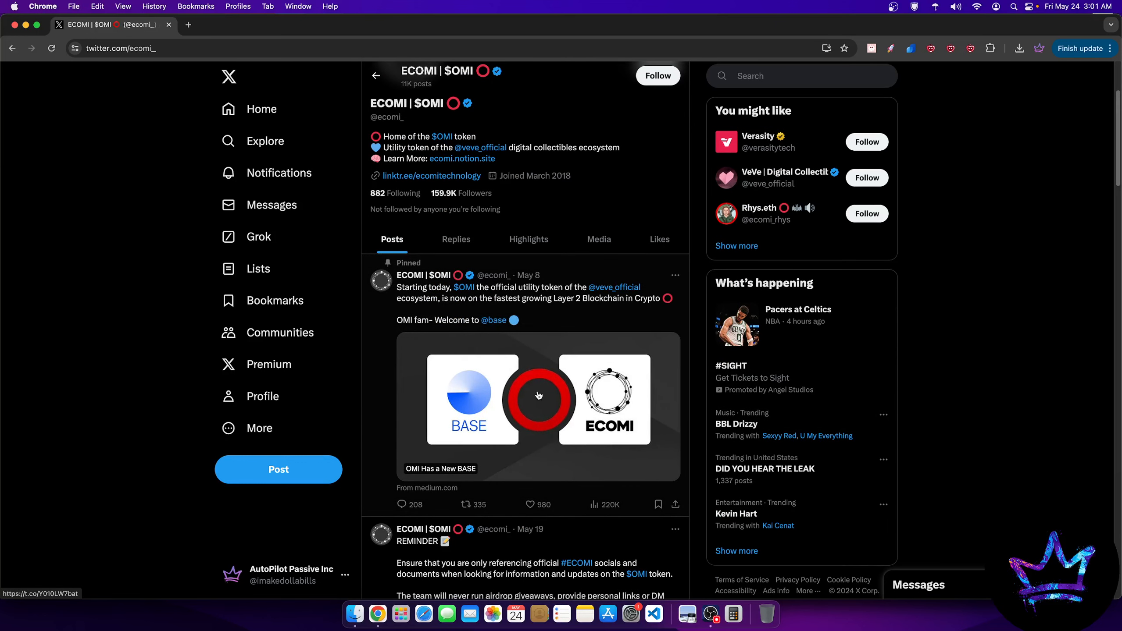
{"action": "mouse_move", "coordinate": [633, 310]}
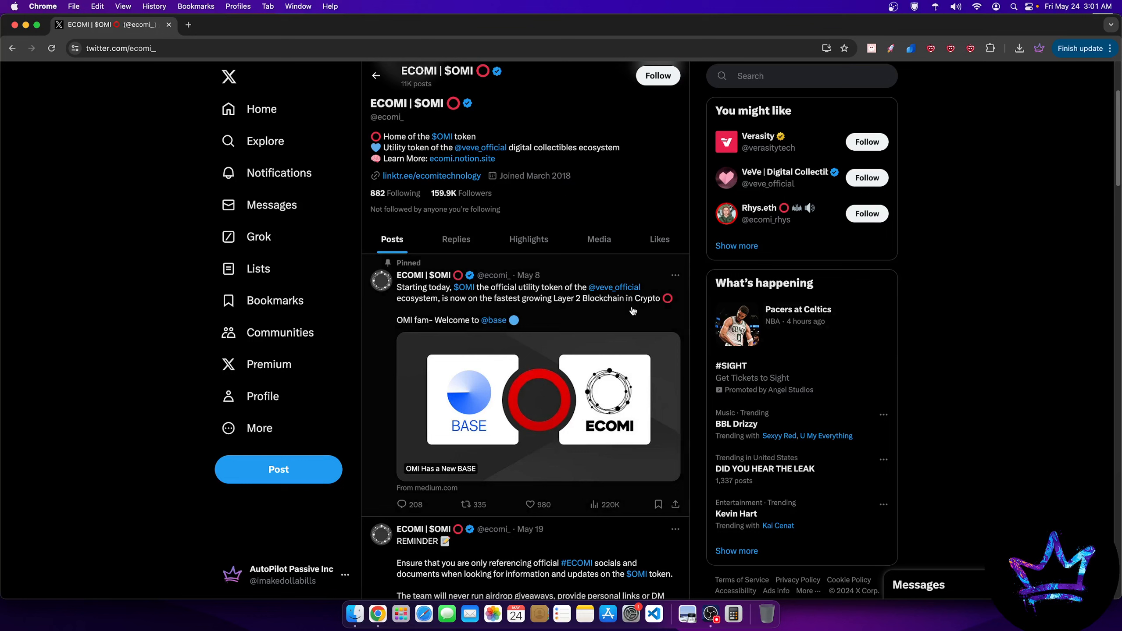
{"action": "mouse_move", "coordinate": [579, 292]}
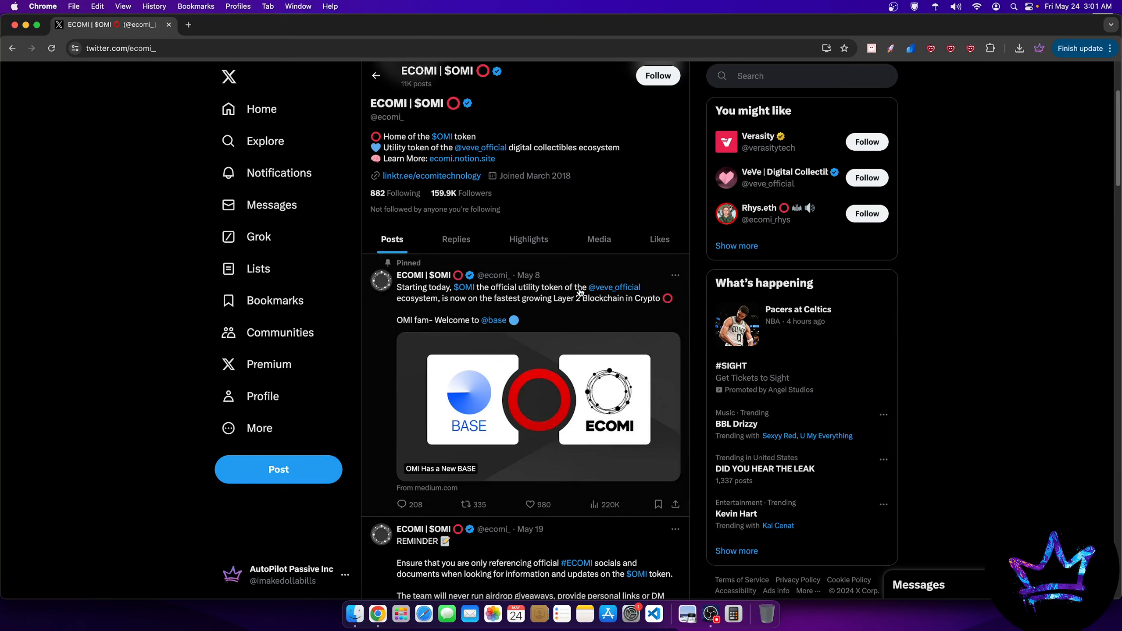
{"action": "mouse_move", "coordinate": [444, 193]}
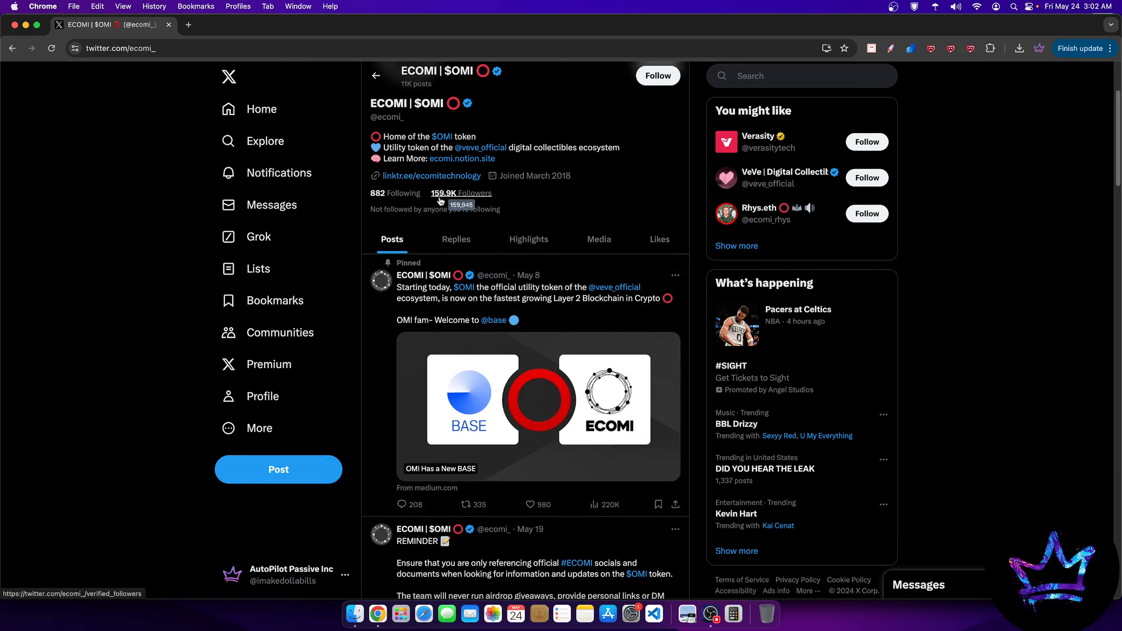
{"action": "left_click", "coordinate": [461, 193]}
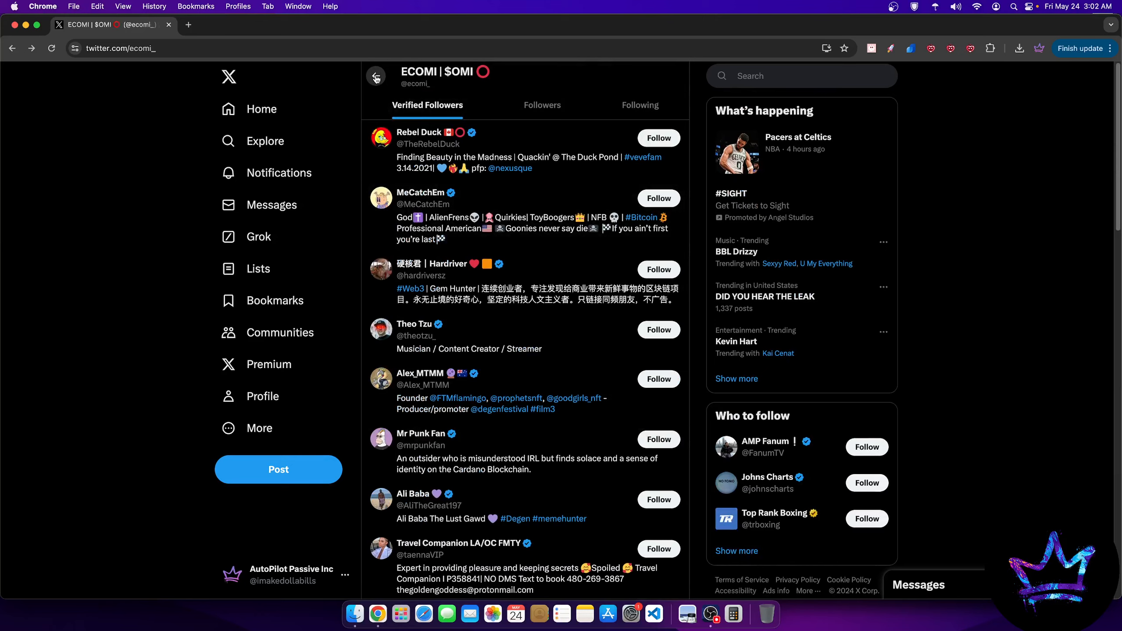
{"action": "left_click", "coordinate": [375, 76]}
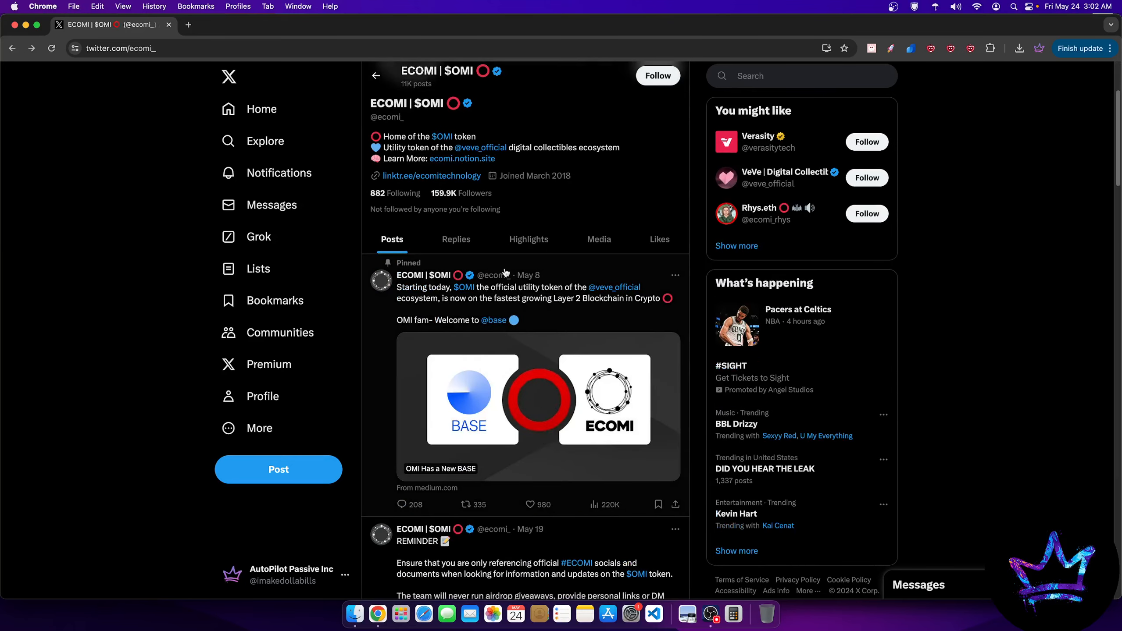
{"action": "mouse_move", "coordinate": [465, 193]}
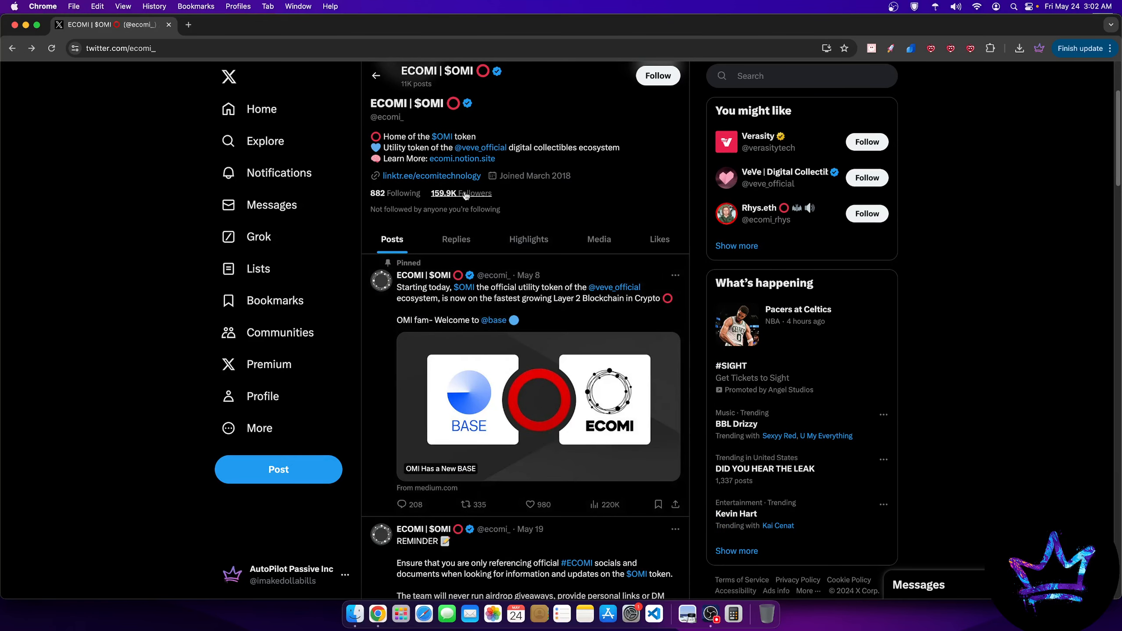
{"action": "left_click", "coordinate": [461, 193]}
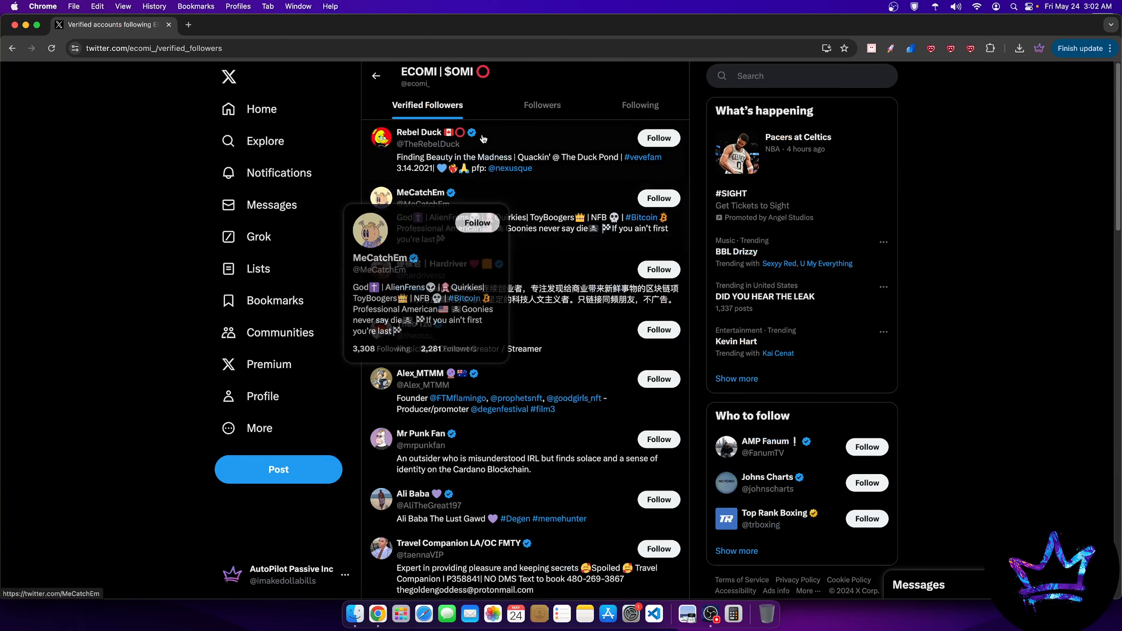
{"action": "mouse_move", "coordinate": [552, 158]}
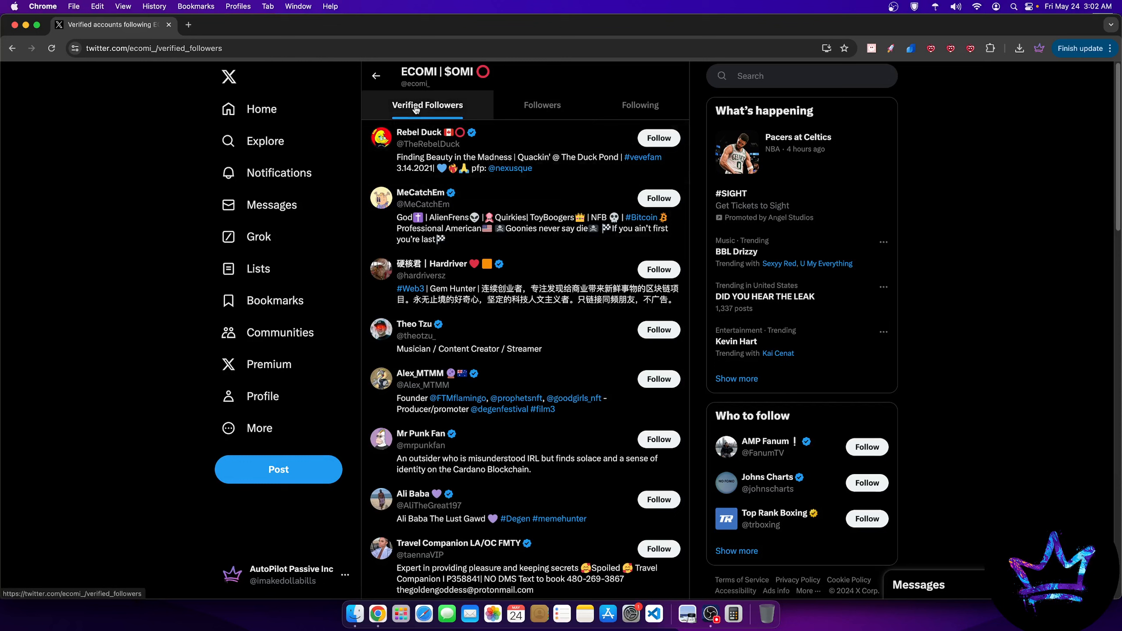
{"action": "left_click", "coordinate": [541, 106]}
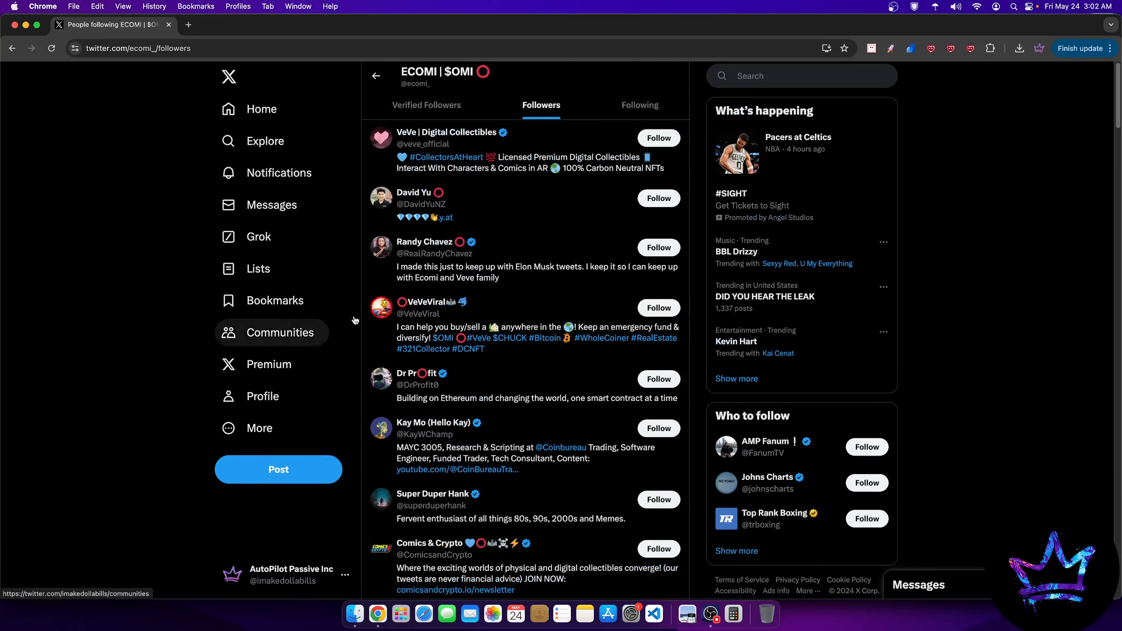
{"action": "left_click", "coordinate": [426, 106]}
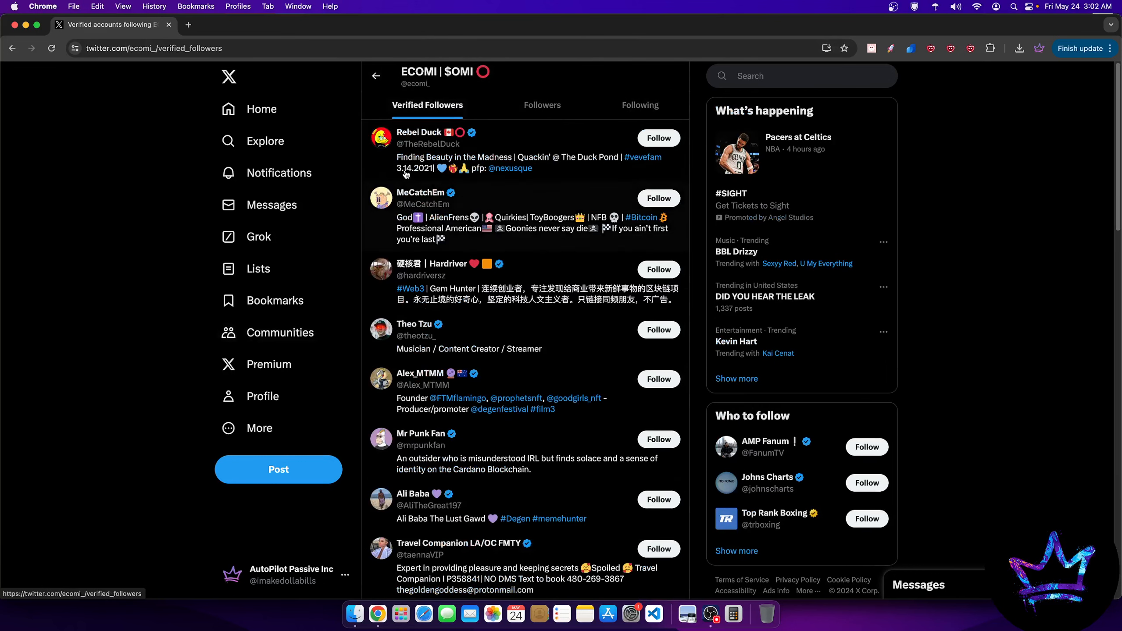
{"action": "mouse_move", "coordinate": [414, 324]}
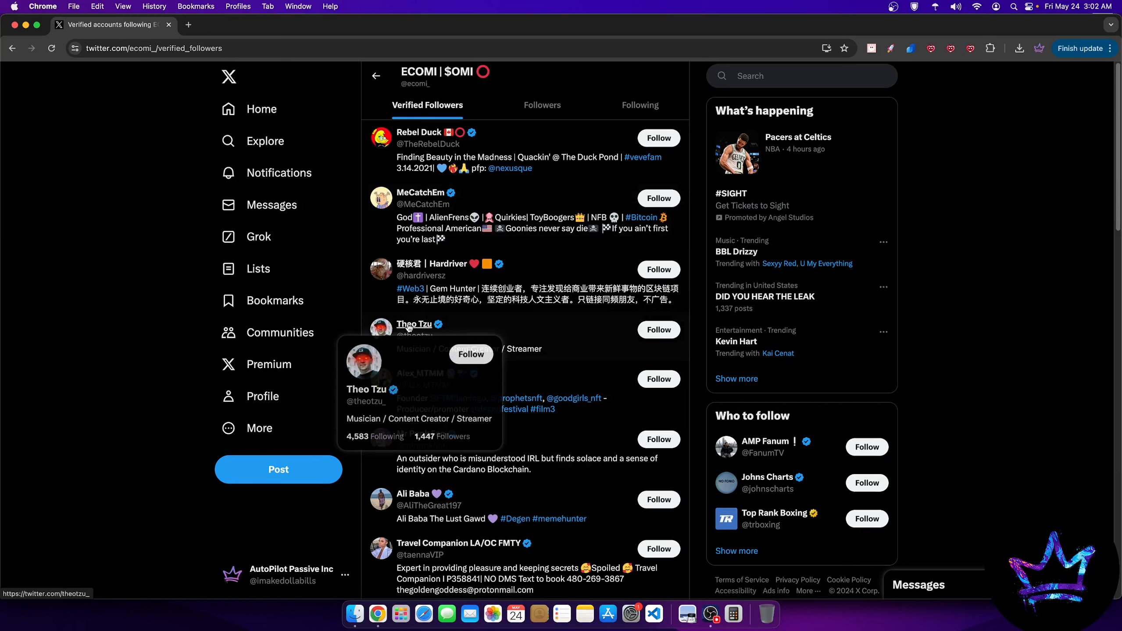
{"action": "mouse_move", "coordinate": [430, 399]}
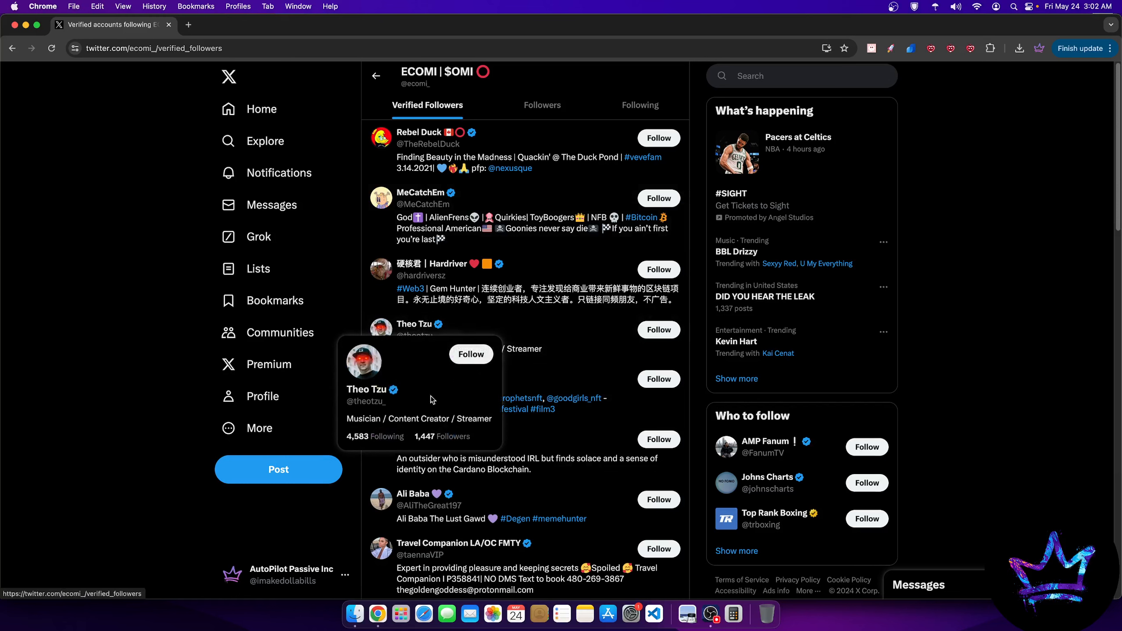
{"action": "mouse_move", "coordinate": [417, 399]}
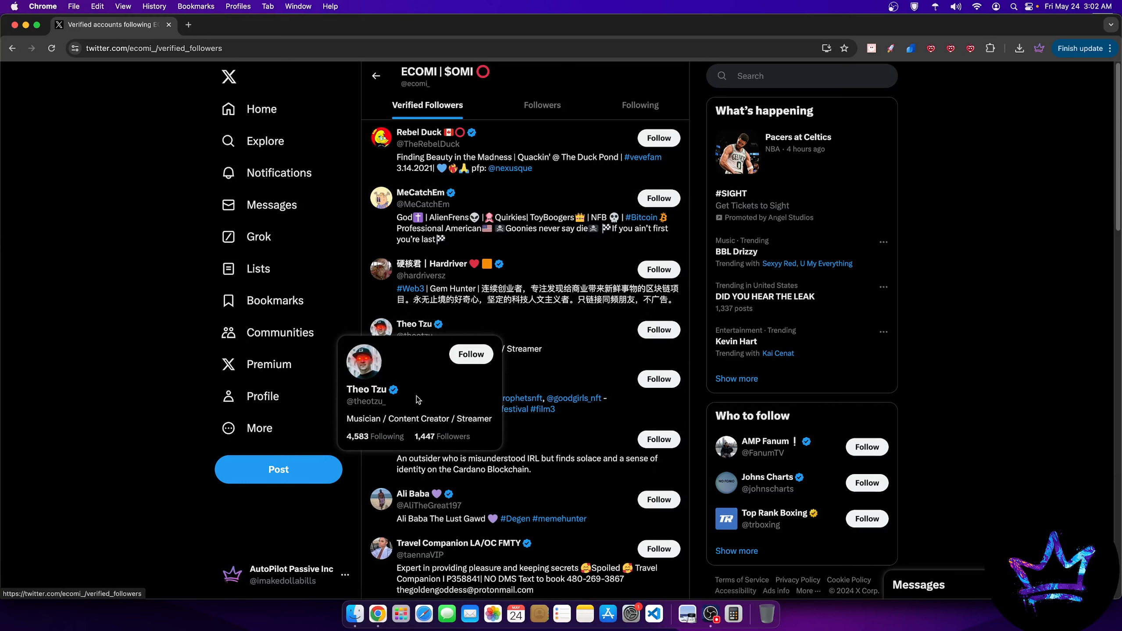
{"action": "left_click", "coordinate": [366, 389]}
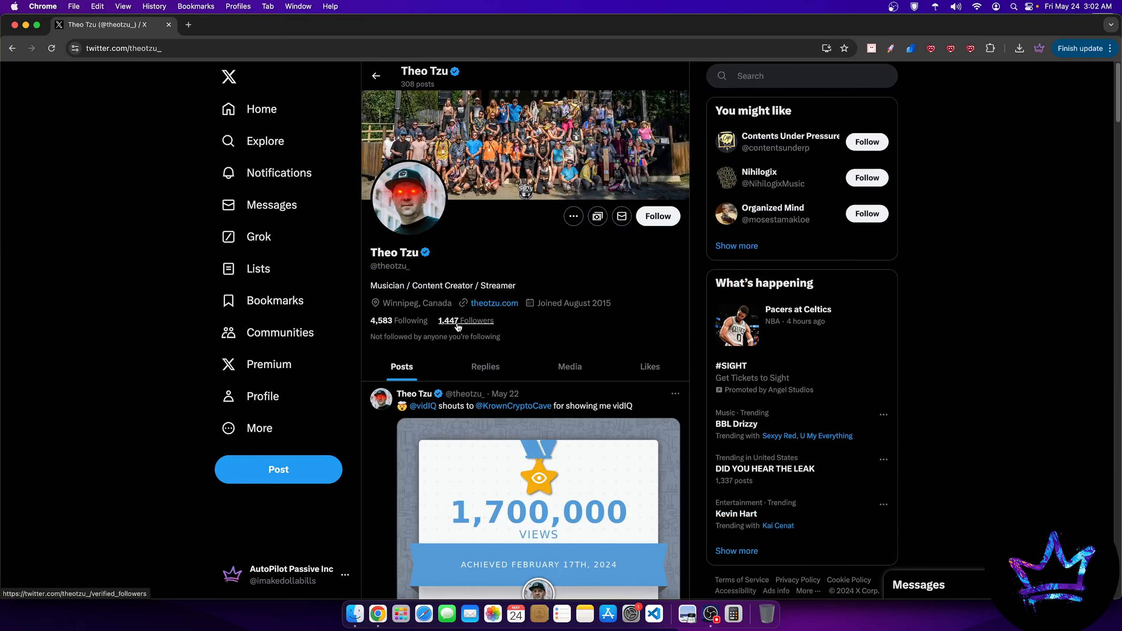
{"action": "left_click", "coordinate": [465, 321]}
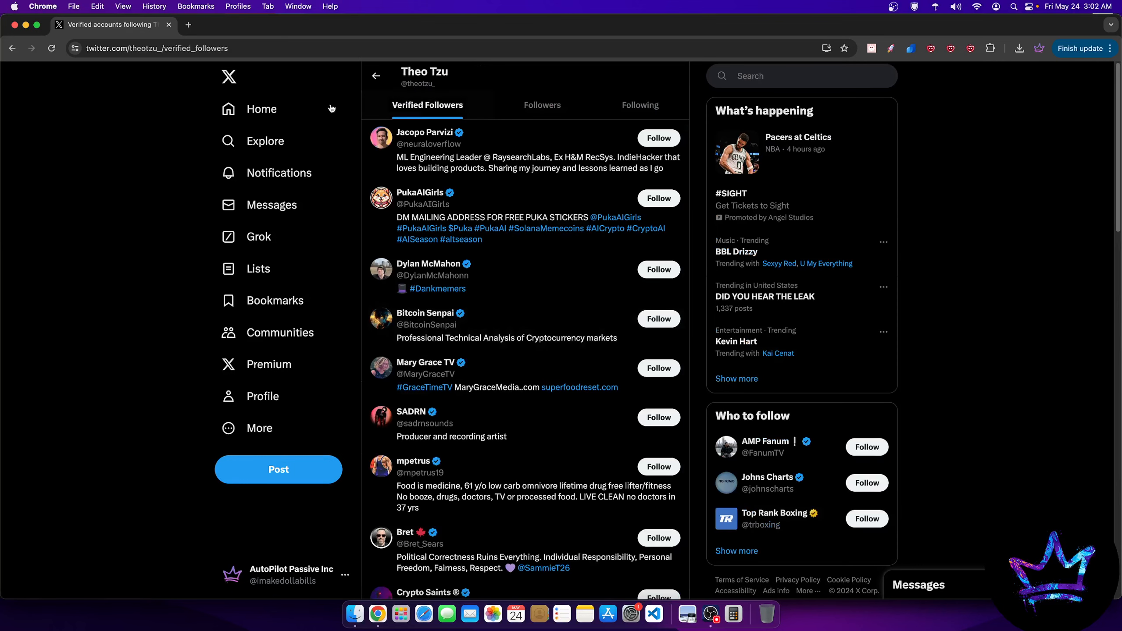
{"action": "left_click", "coordinate": [542, 105]}
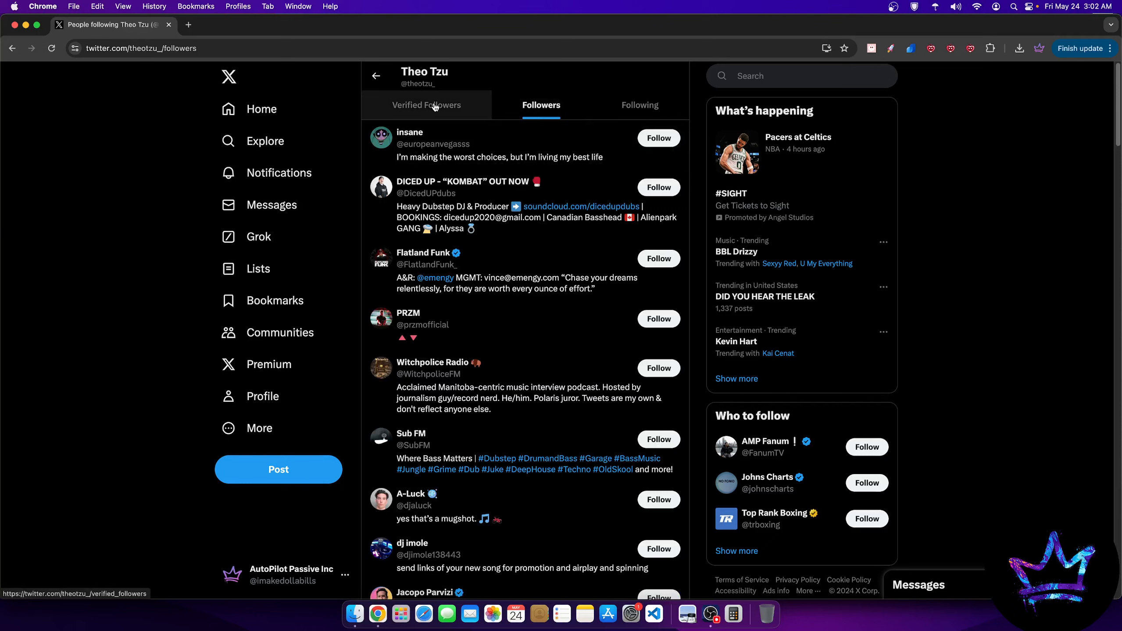
{"action": "left_click", "coordinate": [427, 106]}
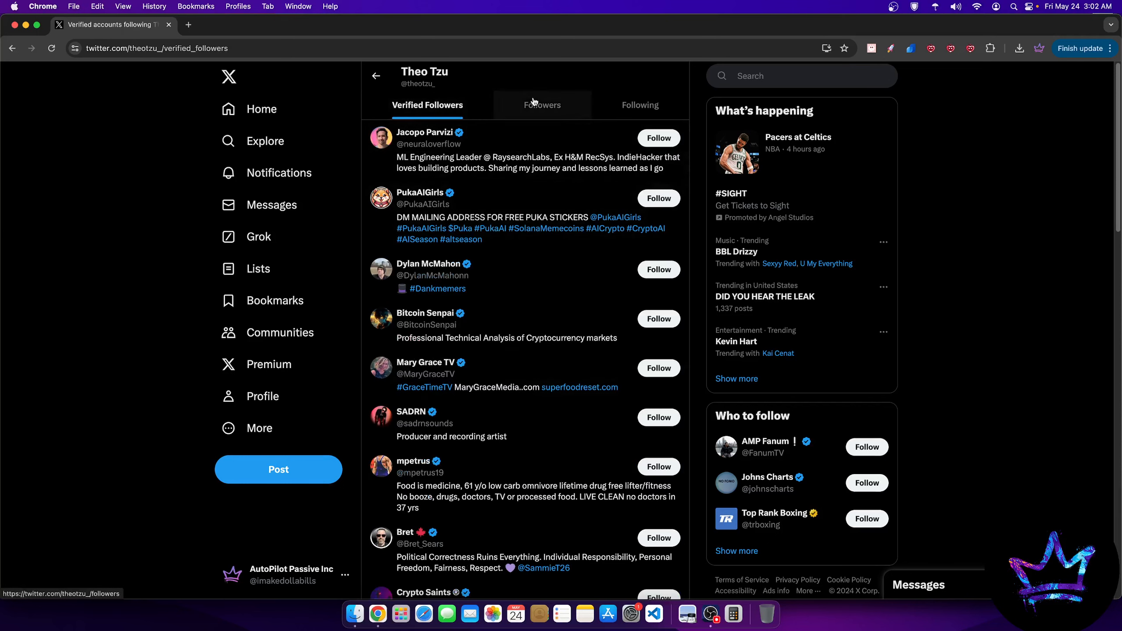
{"action": "left_click", "coordinate": [540, 105]}
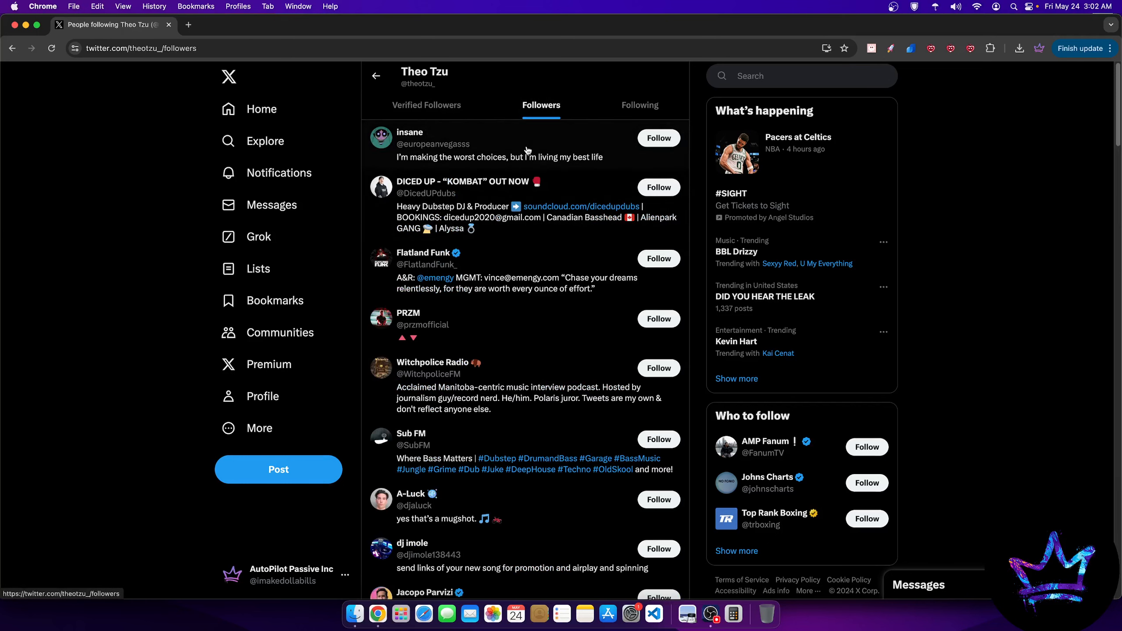
{"action": "mouse_move", "coordinate": [952, 143]}
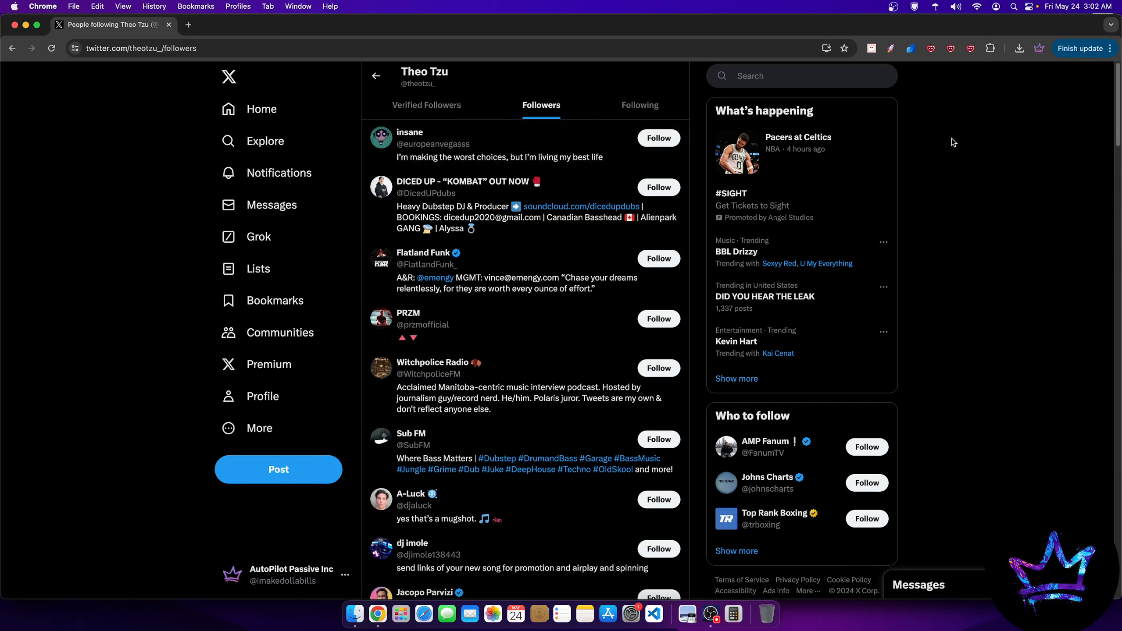
{"action": "left_click", "coordinate": [910, 48]}
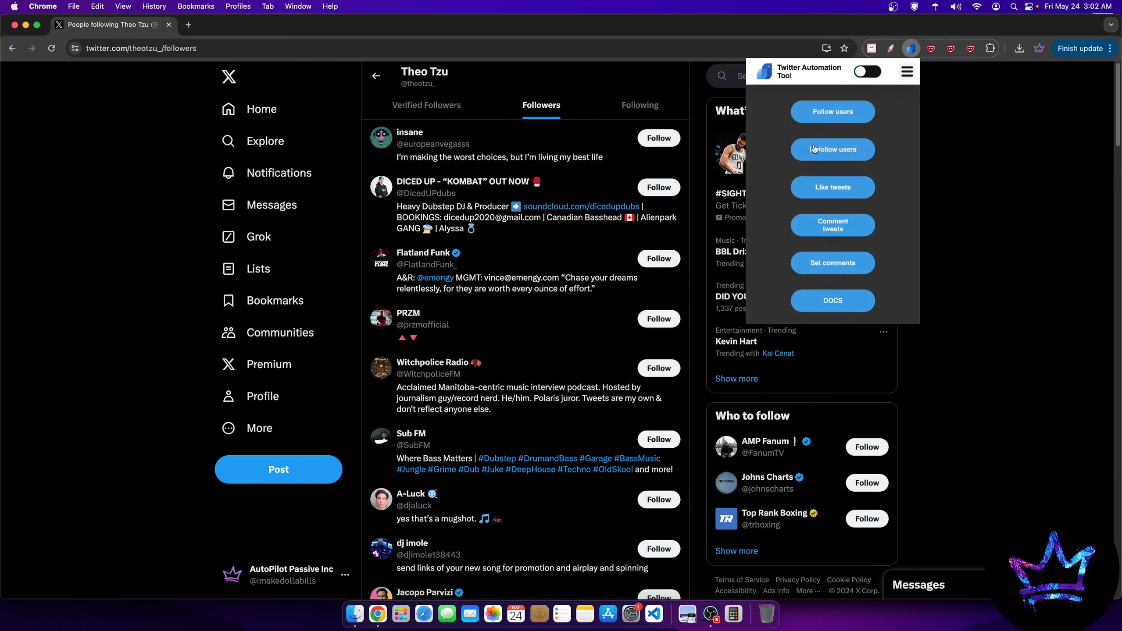
{"action": "left_click", "coordinate": [584, 241]}
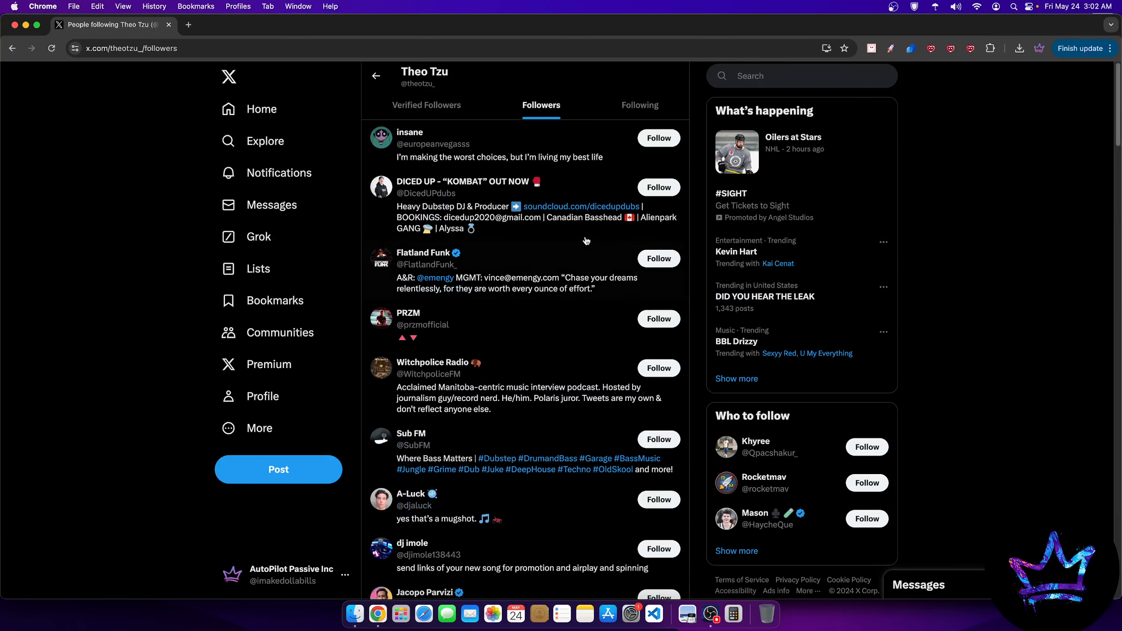
{"action": "mouse_move", "coordinate": [677, 394]}
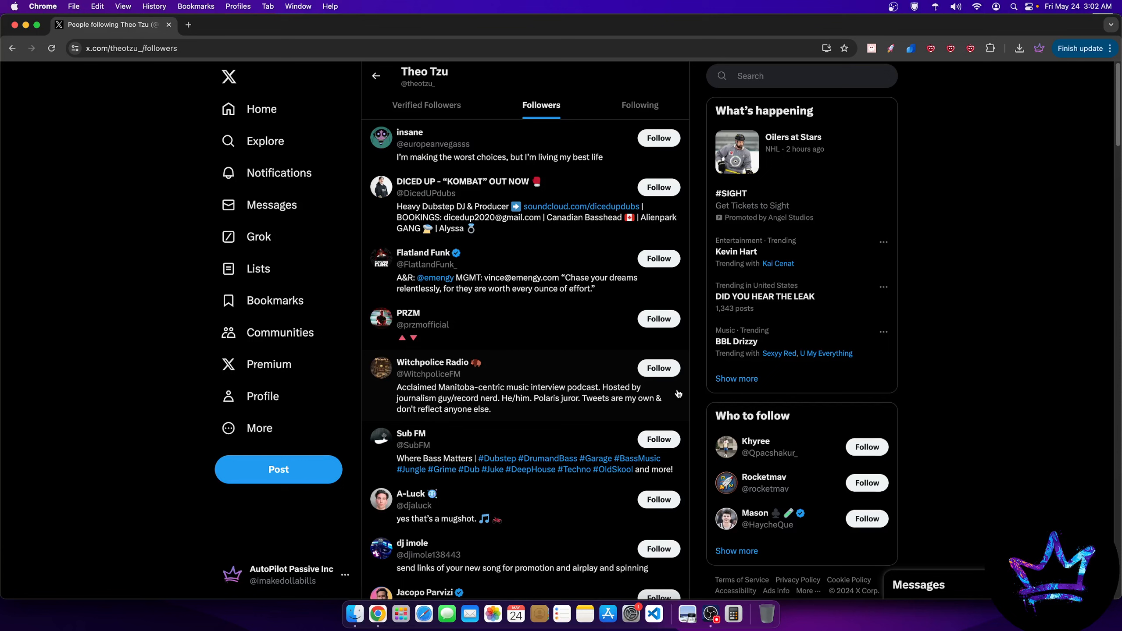
{"action": "mouse_move", "coordinate": [665, 243]}
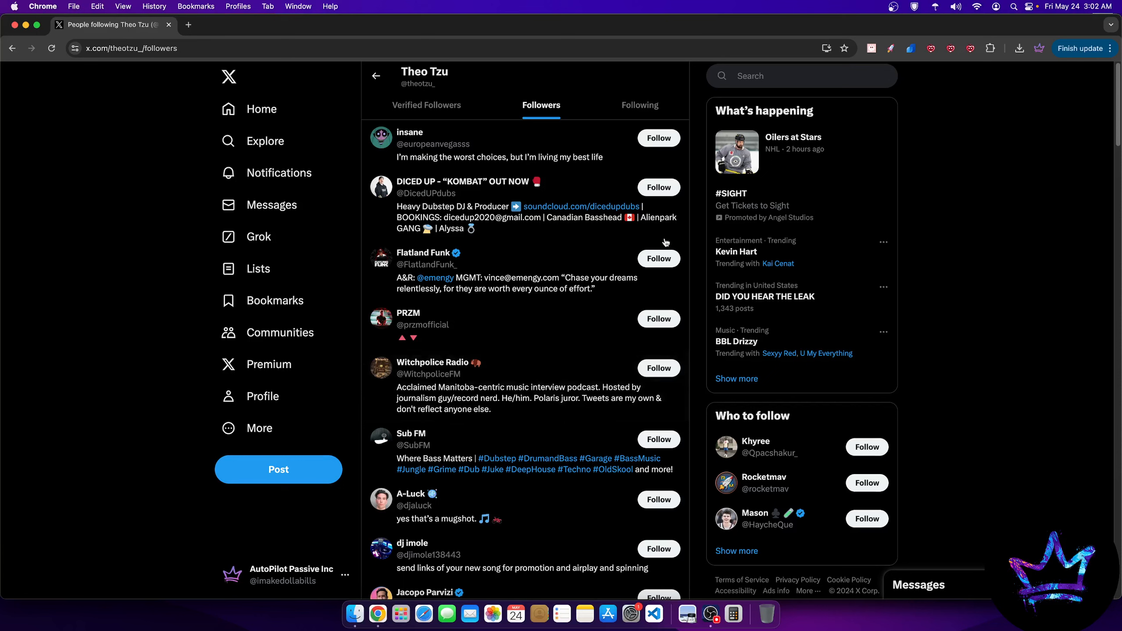
{"action": "mouse_move", "coordinate": [551, 248]}
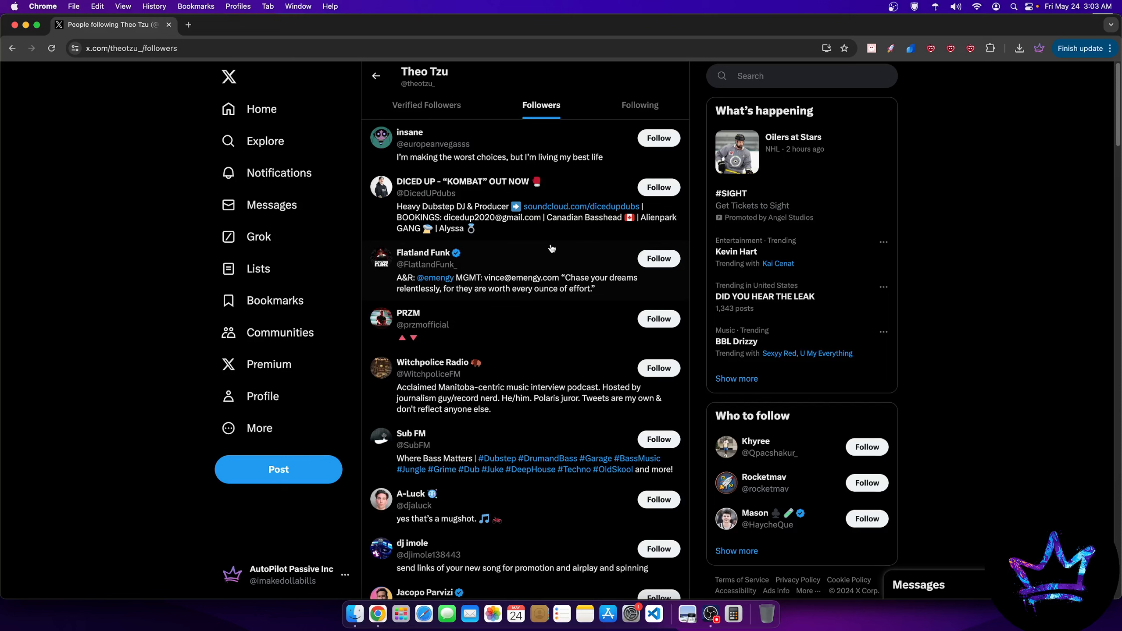
{"action": "mouse_move", "coordinate": [625, 179]}
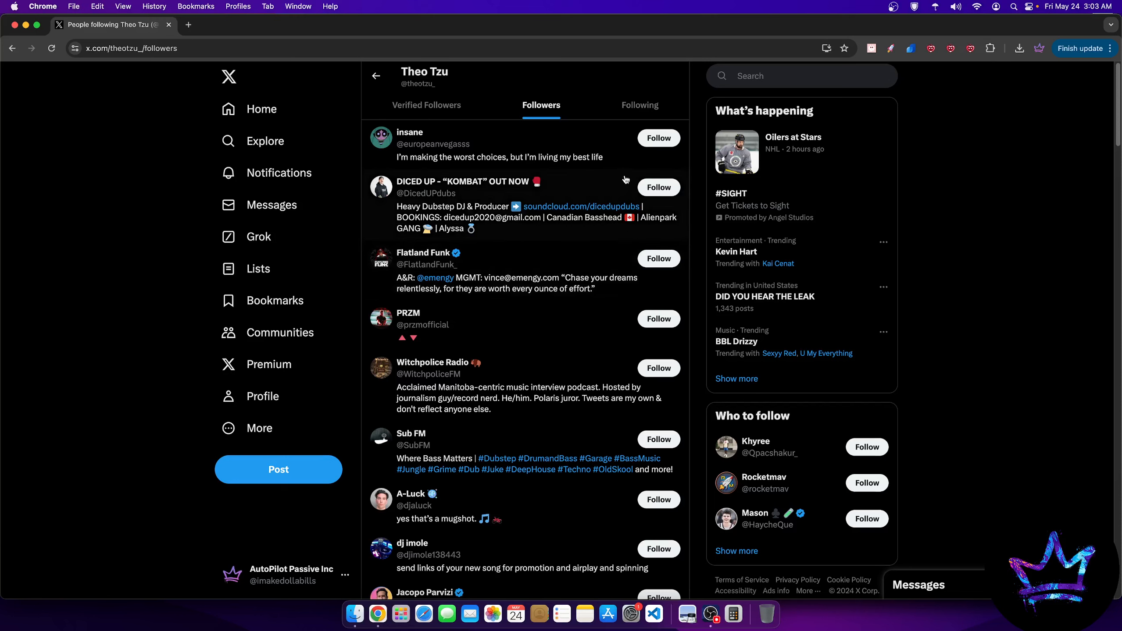
{"action": "mouse_move", "coordinate": [579, 153]}
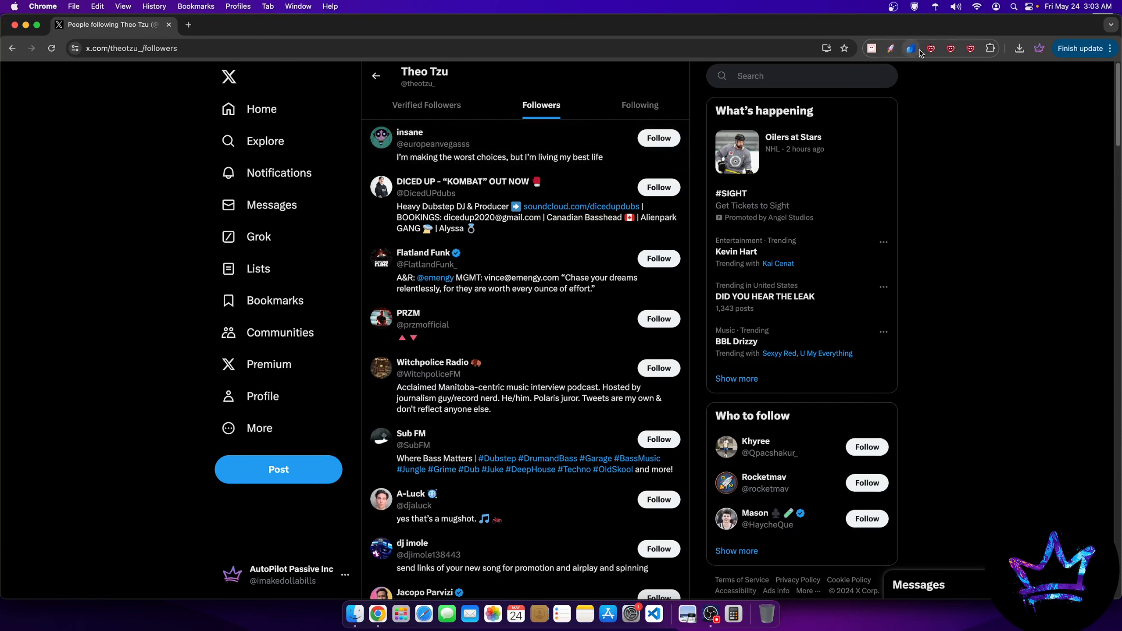
Open the Twitter Automation Tool settings showing 6 users to follow/unfollow.
{"action": "left_click", "coordinate": [911, 48]}
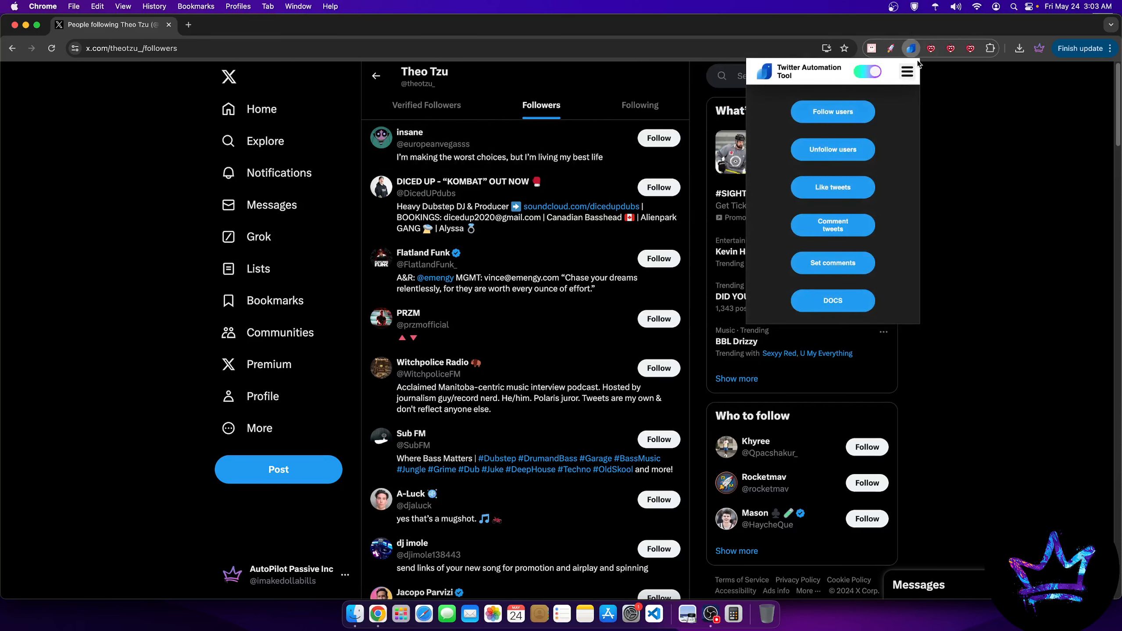
{"action": "left_click", "coordinate": [907, 72]}
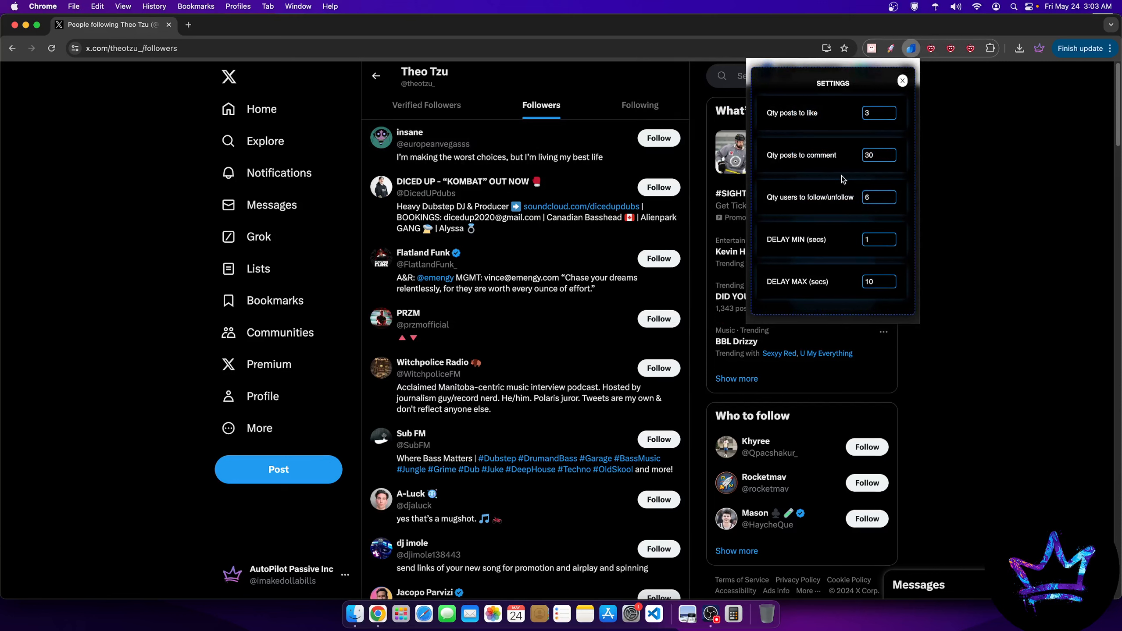
{"action": "mouse_move", "coordinate": [845, 148]}
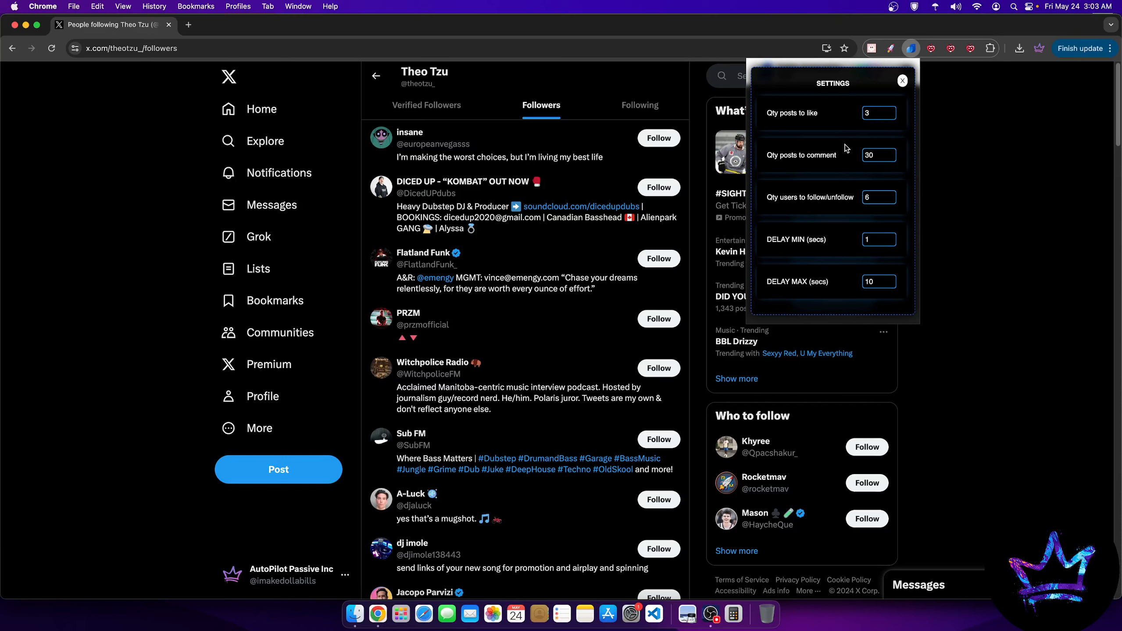
{"action": "mouse_move", "coordinate": [805, 168]}
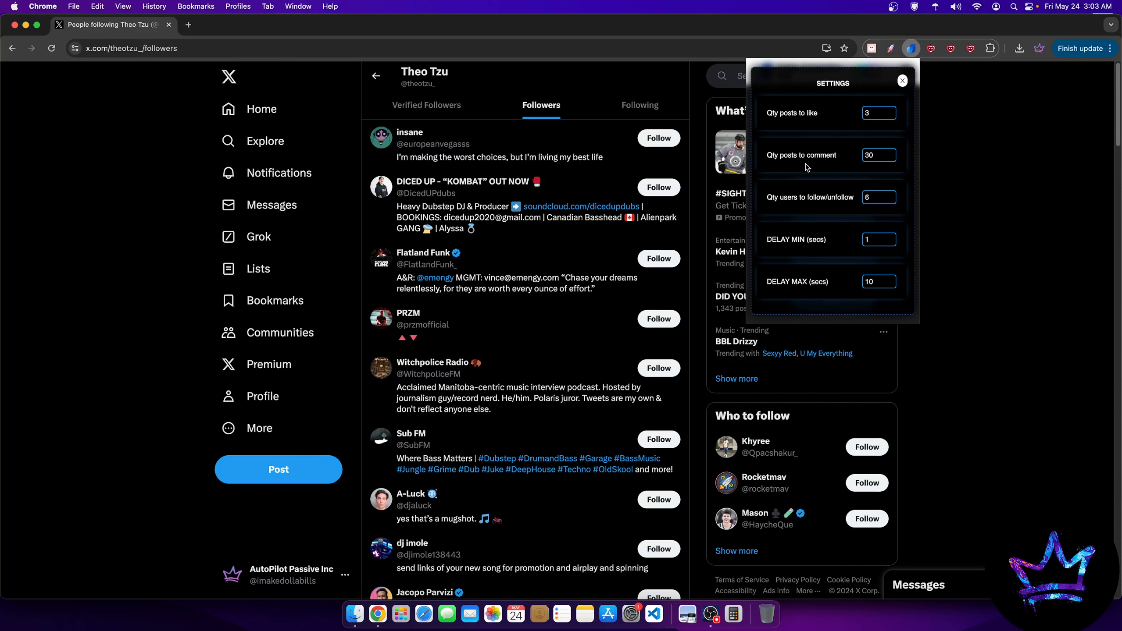
{"action": "mouse_move", "coordinate": [943, 106]}
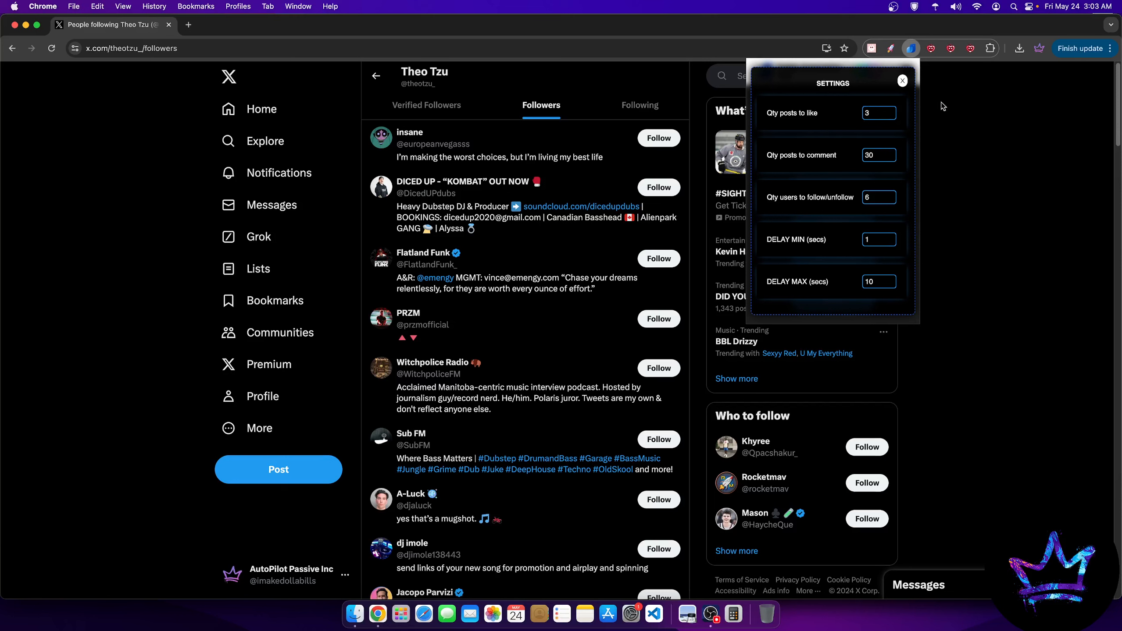
{"action": "mouse_move", "coordinate": [840, 147]}
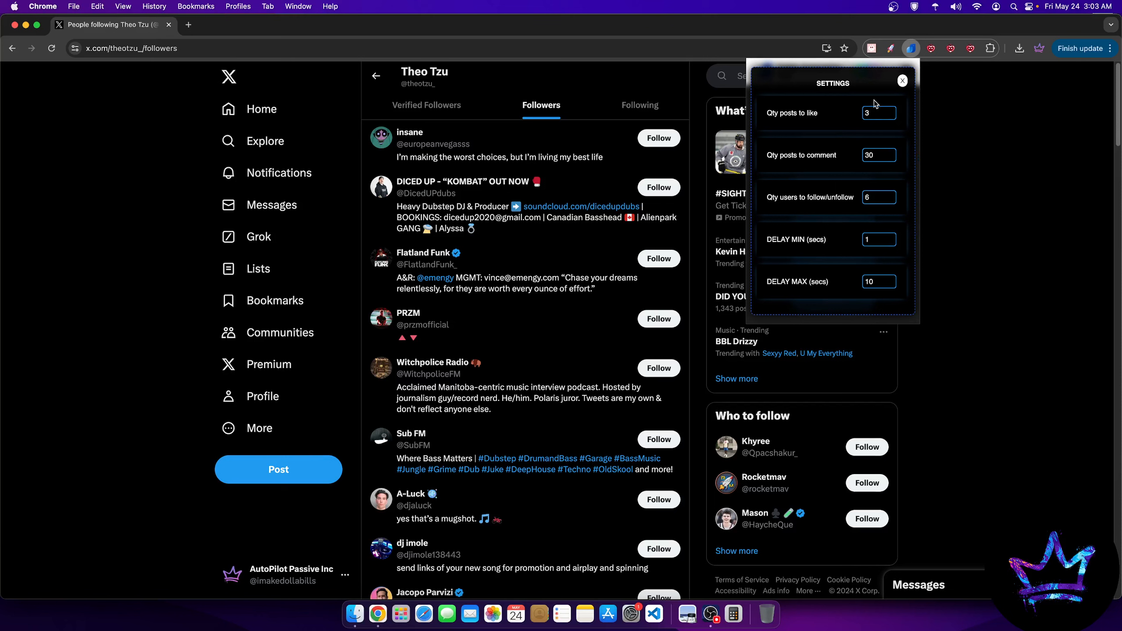
{"action": "mouse_move", "coordinate": [868, 181]}
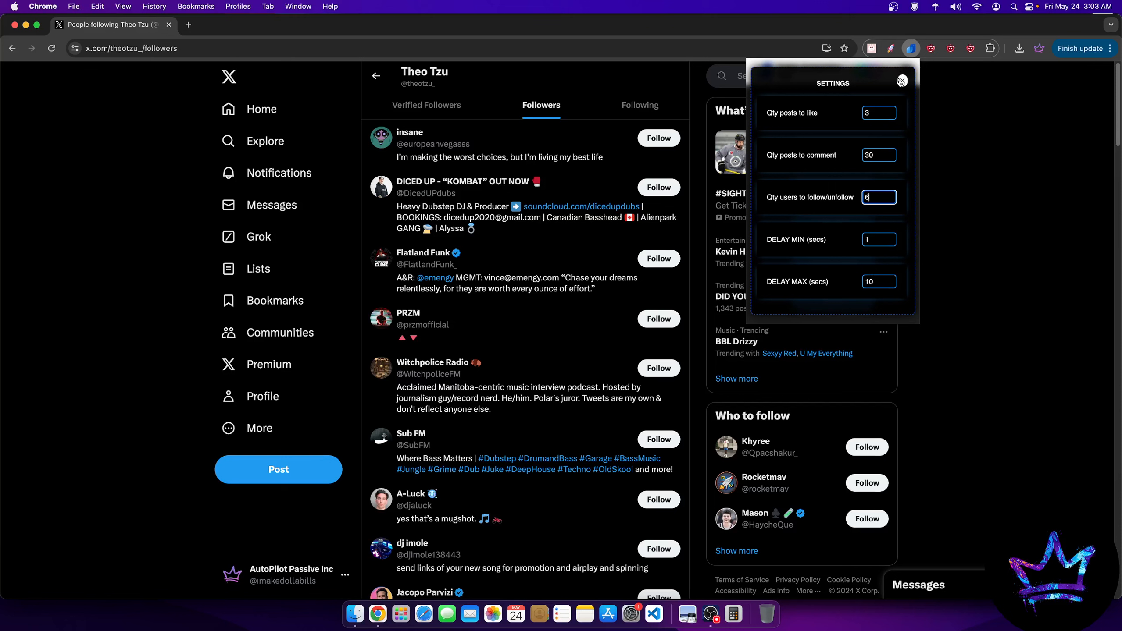
Close the settings and let the tool follow users until 'TOTAL FOLLOWED: 6' appears.
{"action": "left_click", "coordinate": [901, 81]}
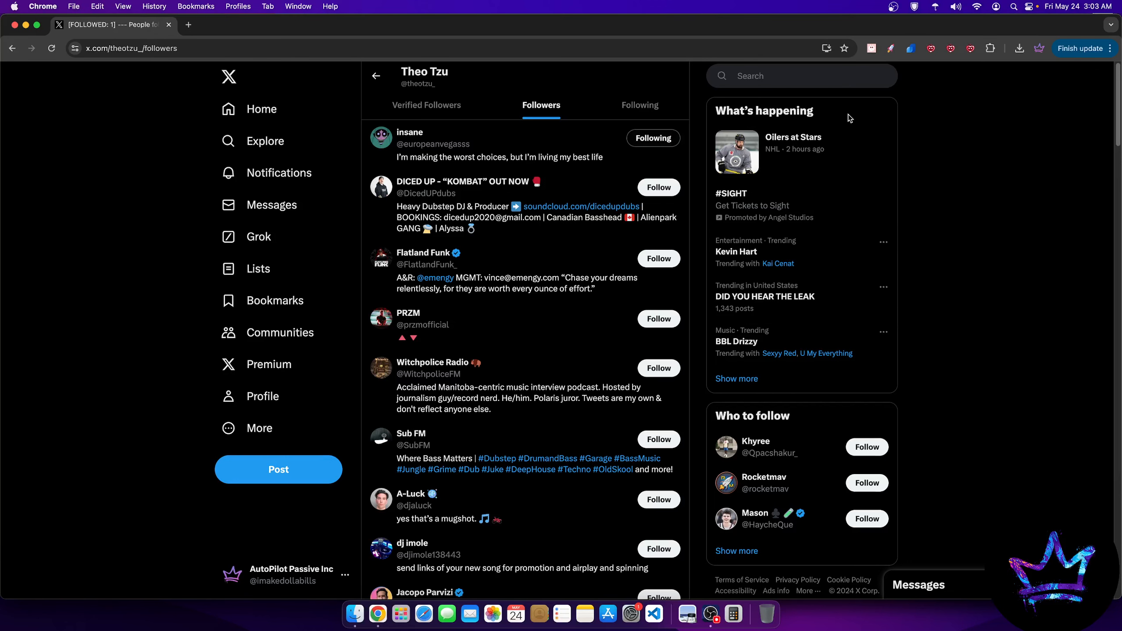
{"action": "left_click", "coordinate": [657, 187]}
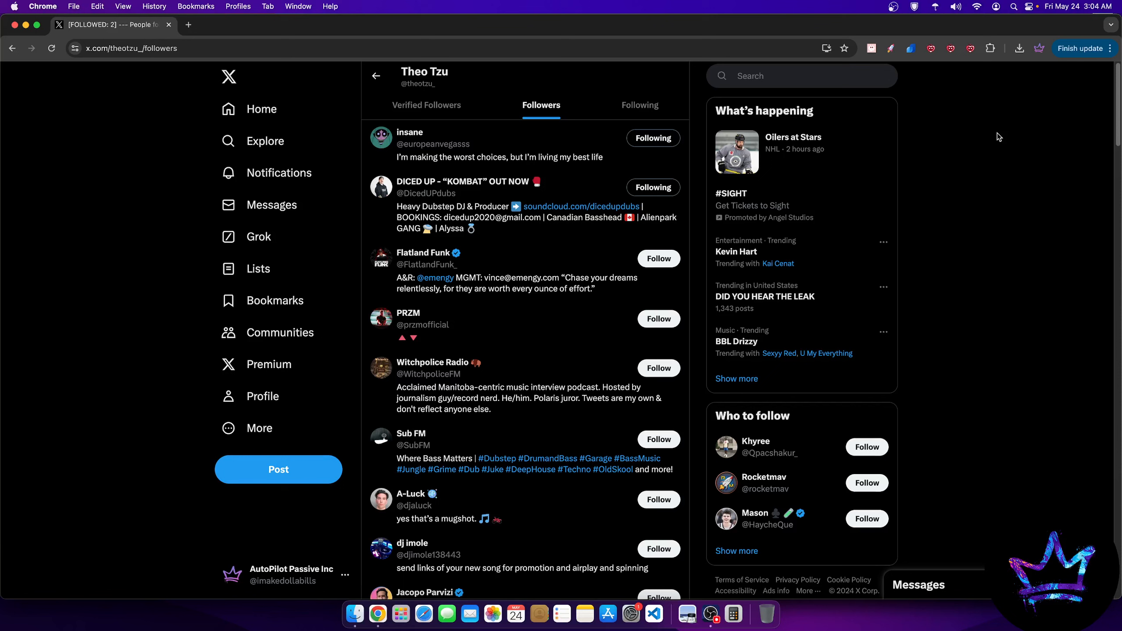
{"action": "left_click", "coordinate": [656, 258]}
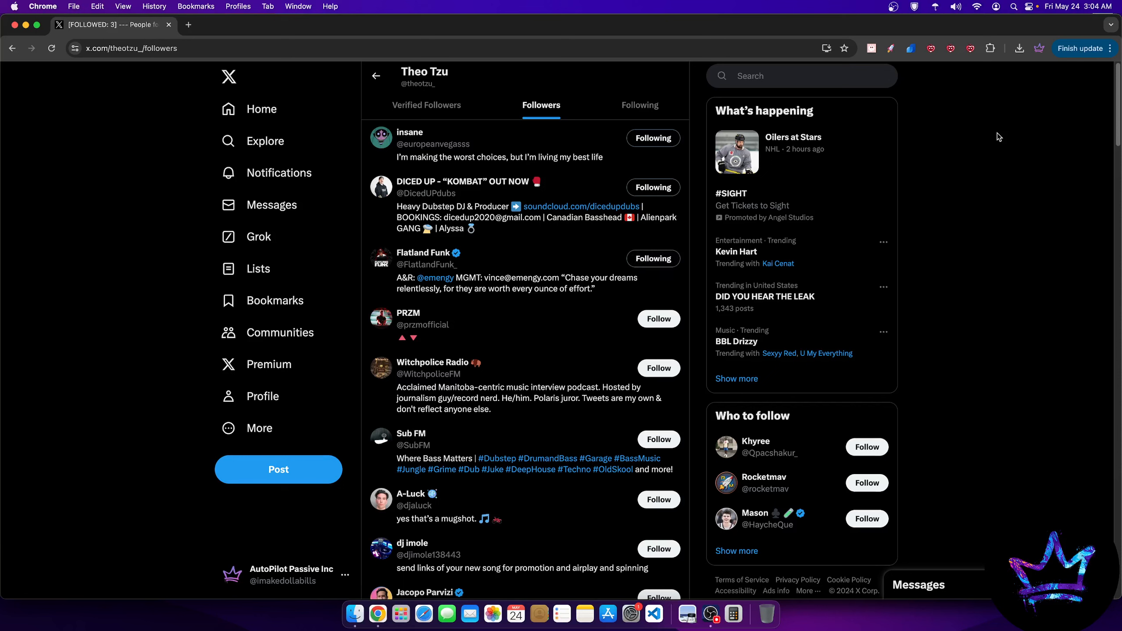
{"action": "left_click", "coordinate": [657, 319]}
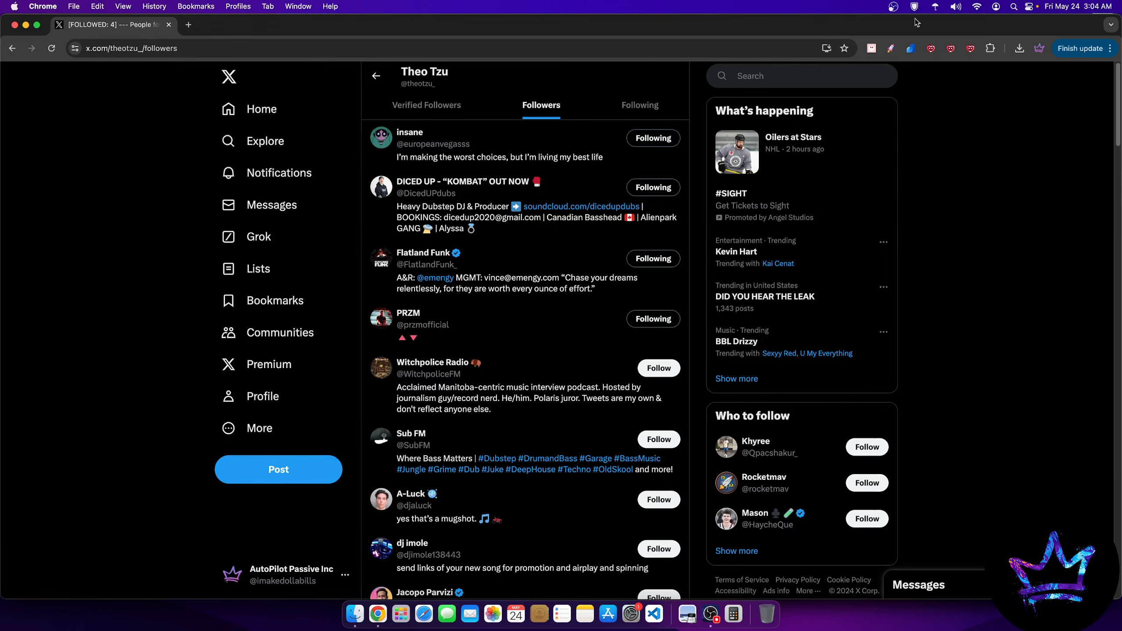
{"action": "mouse_move", "coordinate": [929, 19]}
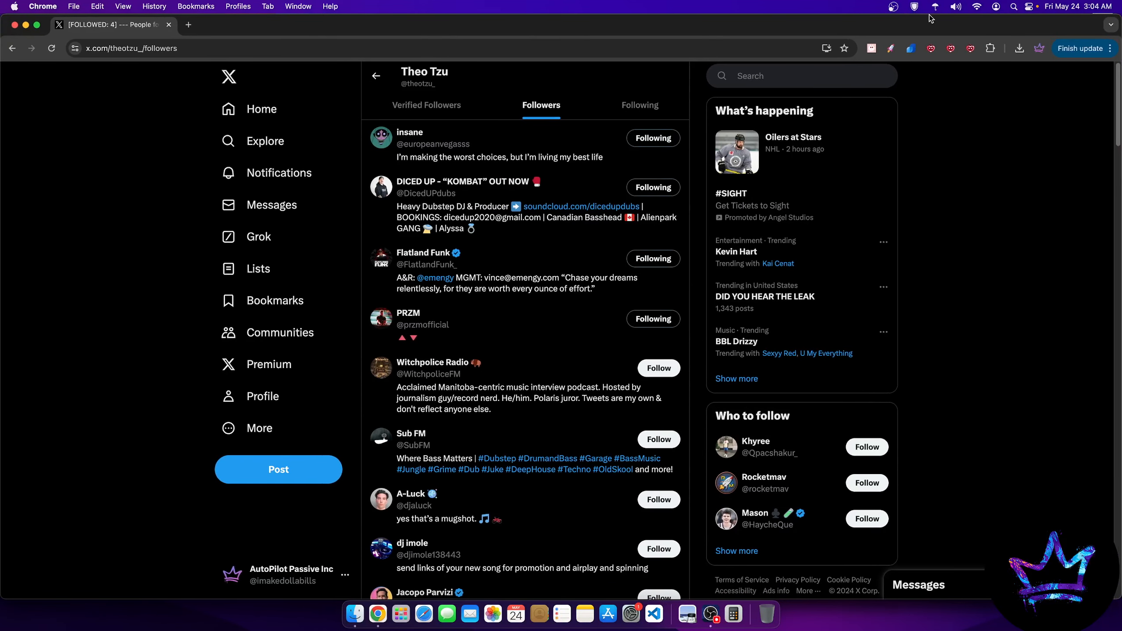
{"action": "mouse_move", "coordinate": [842, 3]}
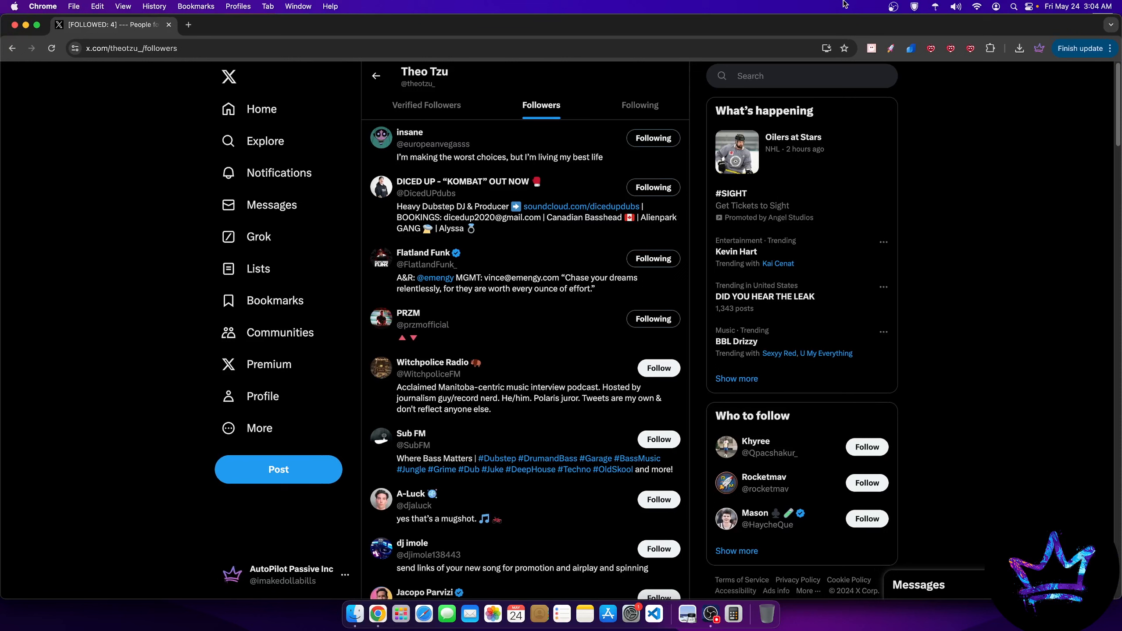
{"action": "scroll", "scroll_direction": "down", "scroll_amount": 3}
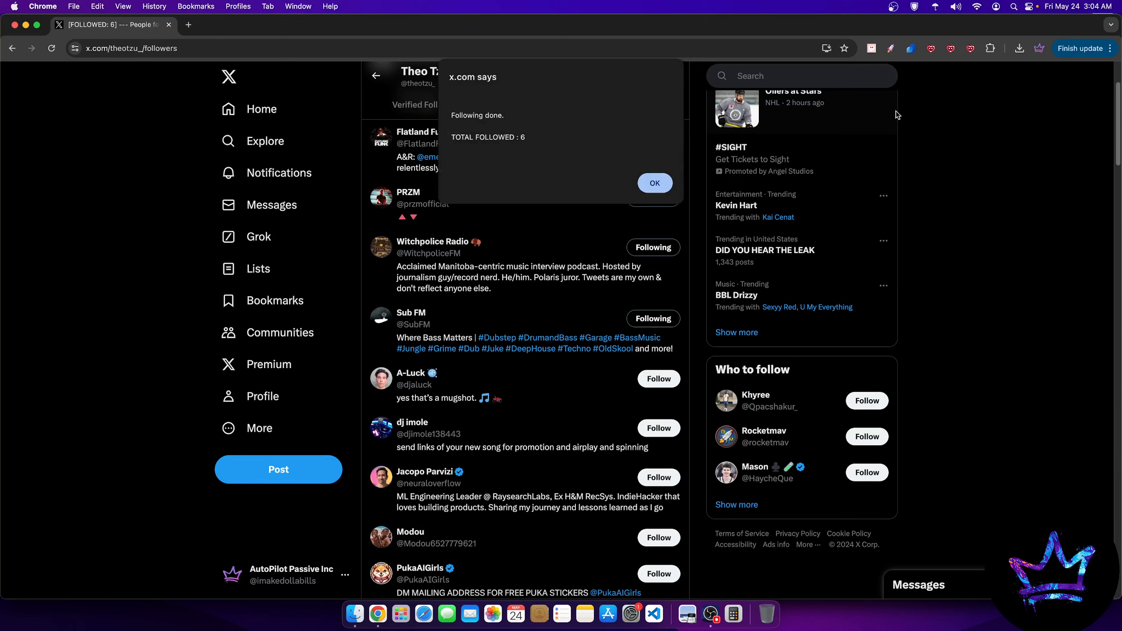
{"action": "mouse_move", "coordinate": [630, 154]}
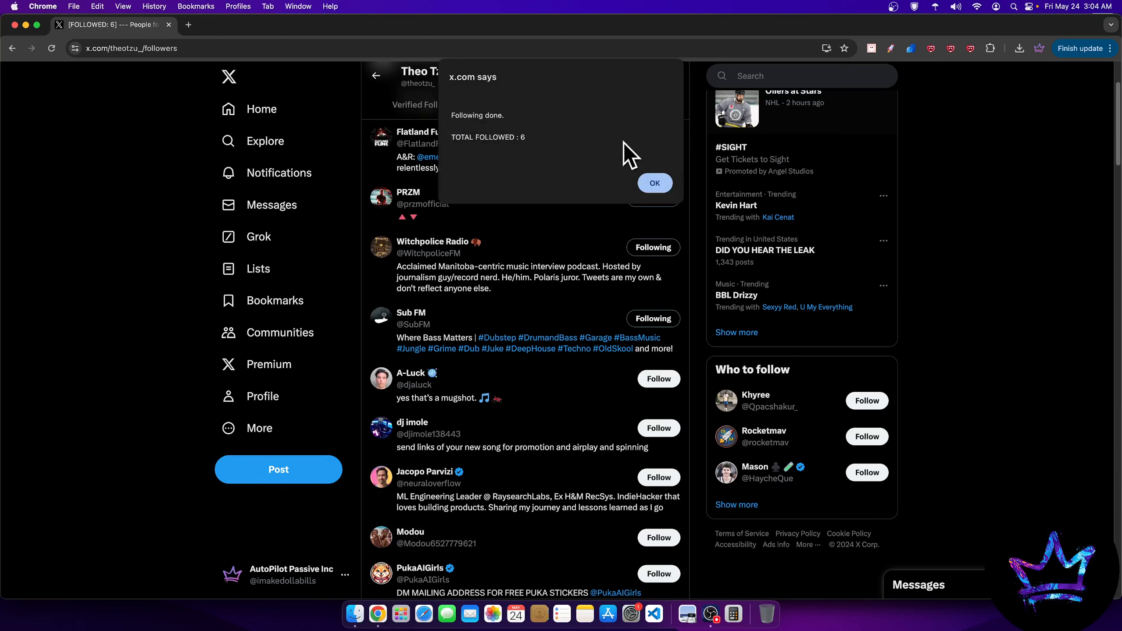
{"action": "mouse_move", "coordinate": [487, 136]}
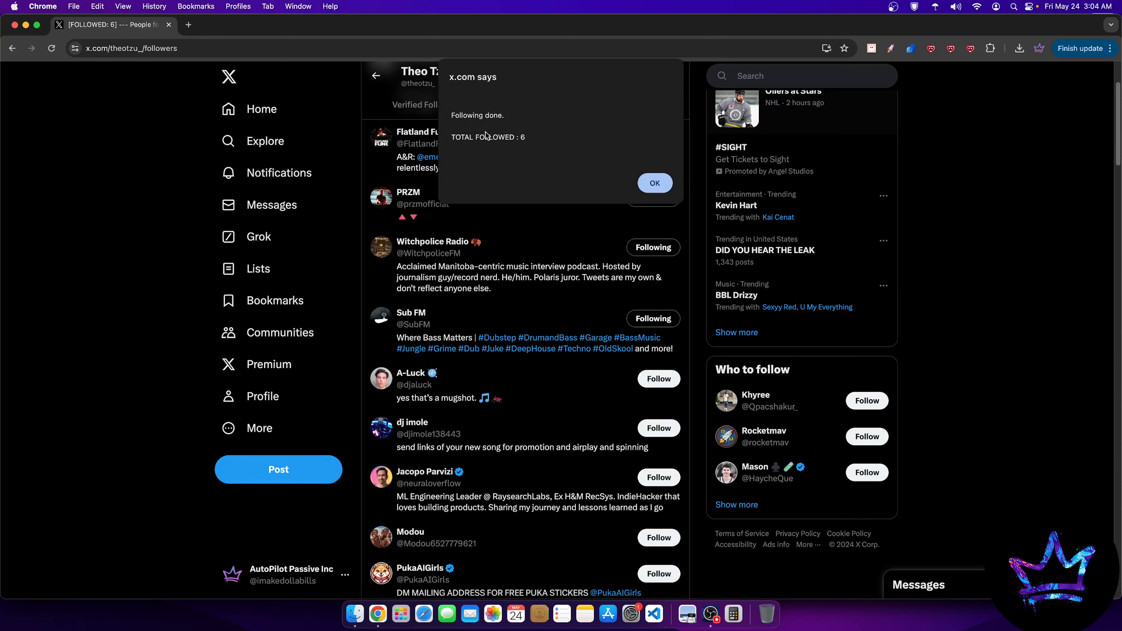
{"action": "left_click", "coordinate": [654, 183]}
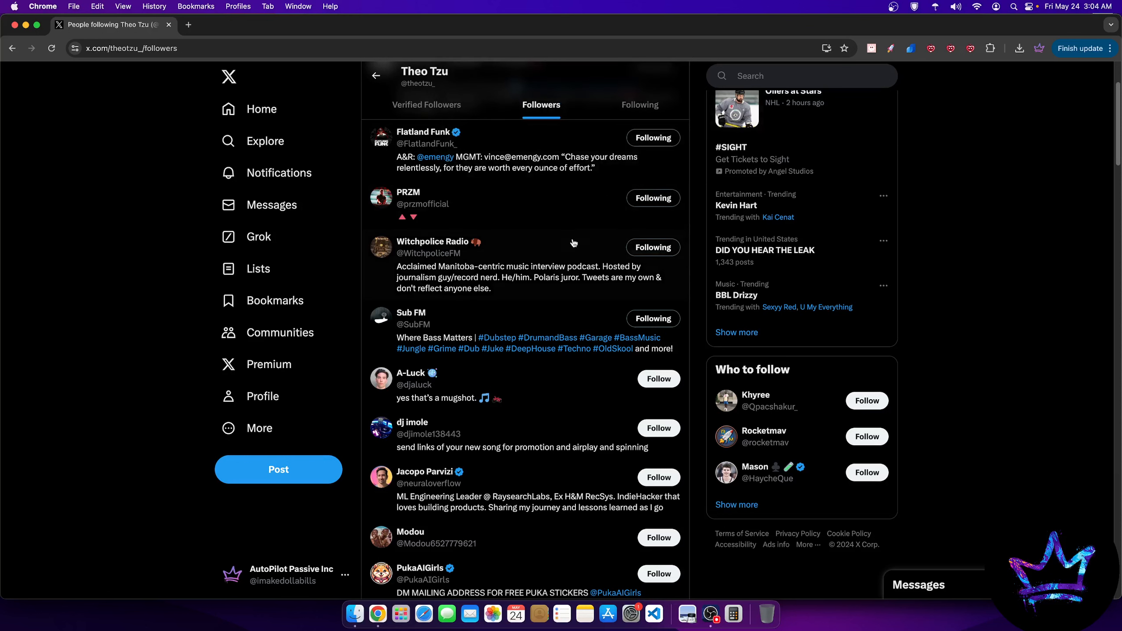
{"action": "scroll", "scroll_direction": "up", "scroll_amount": 3}
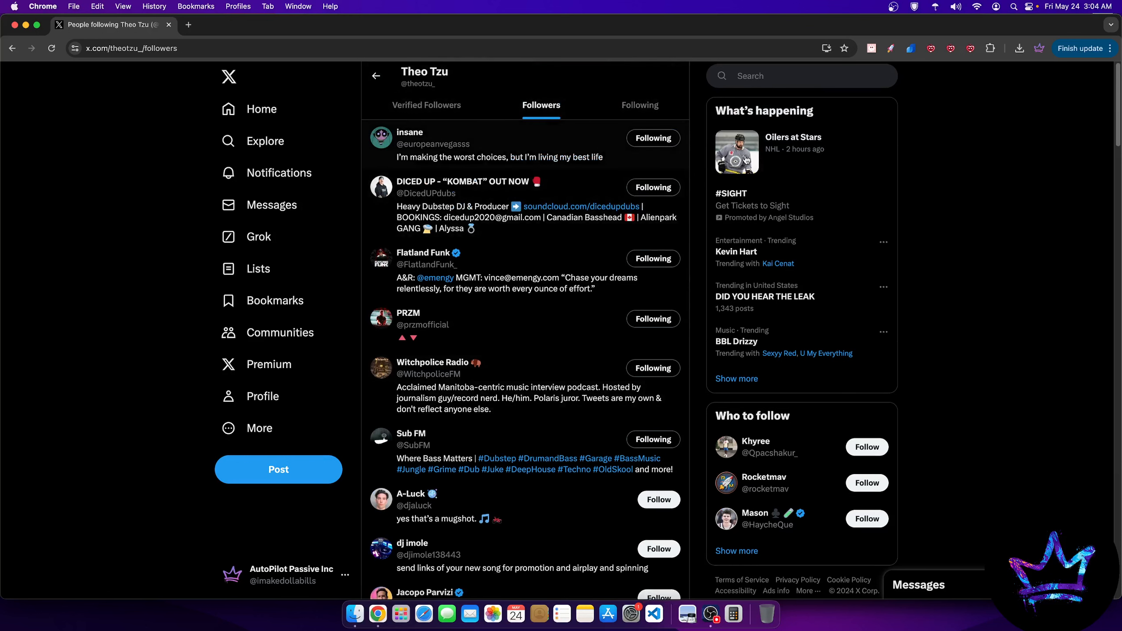
{"action": "mouse_move", "coordinate": [981, 61]}
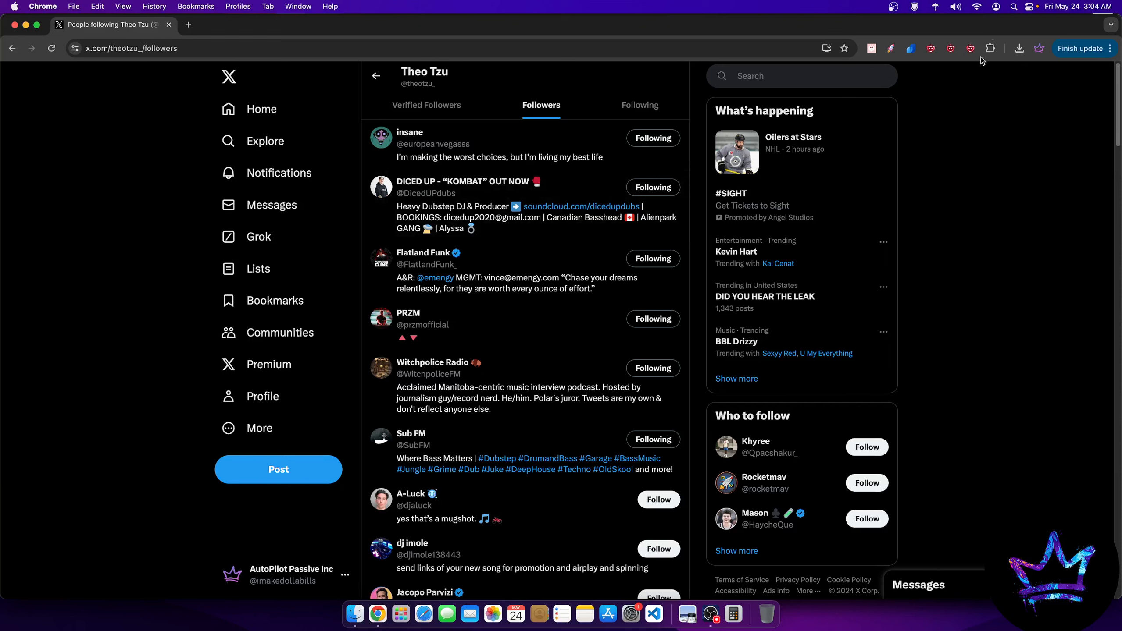
{"action": "left_click", "coordinate": [910, 48]}
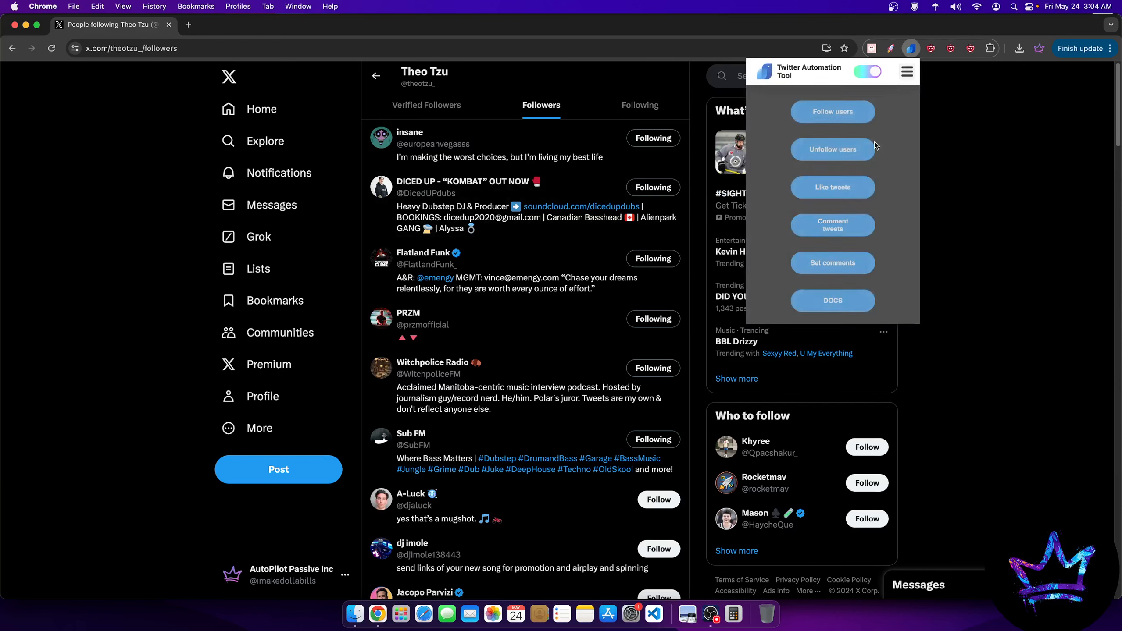
{"action": "left_click", "coordinate": [905, 72]}
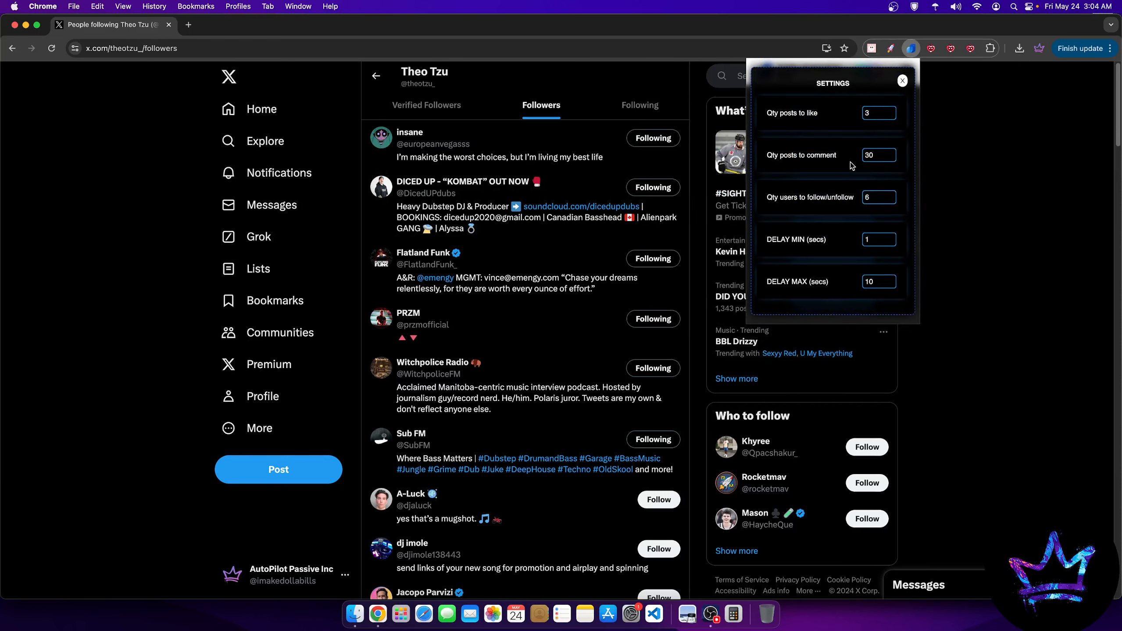
{"action": "mouse_move", "coordinate": [779, 151]}
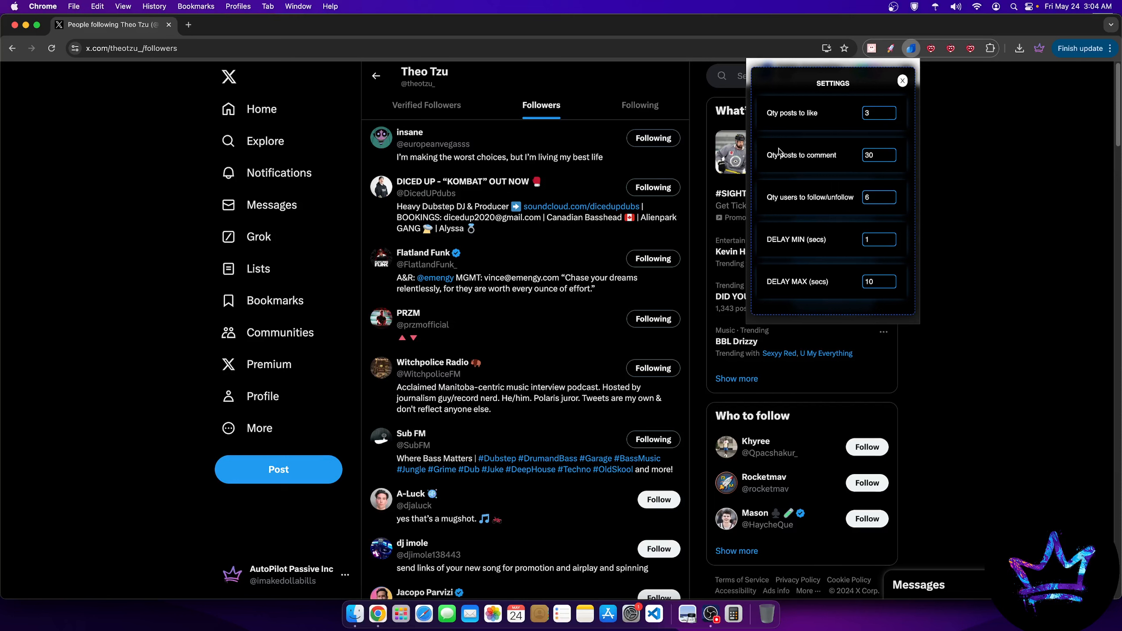
{"action": "left_click", "coordinate": [902, 80]}
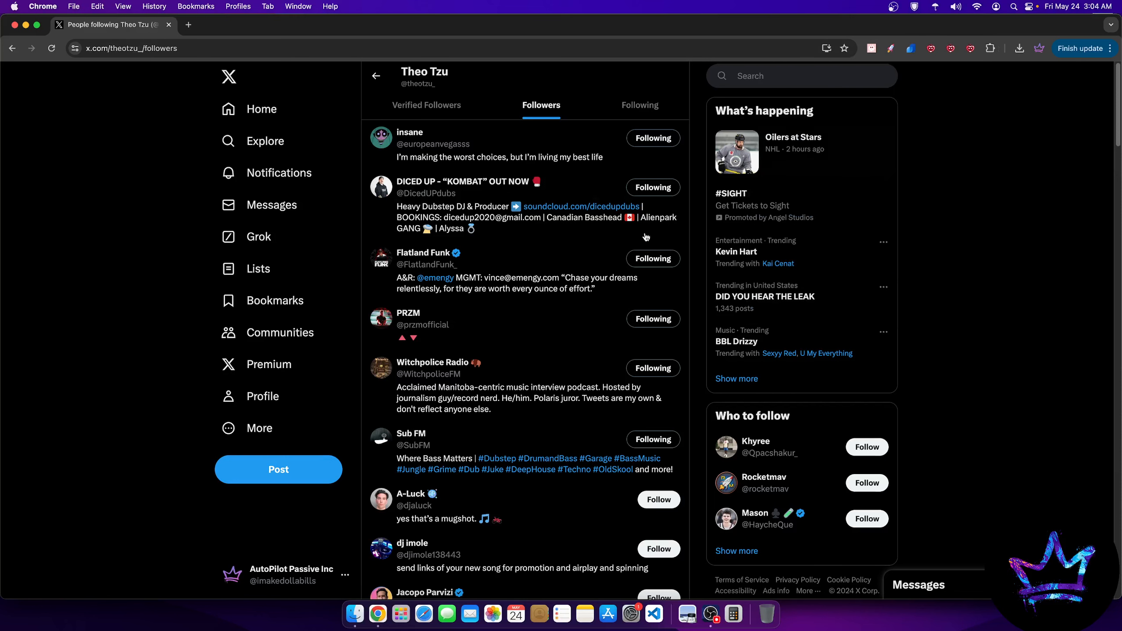
{"action": "mouse_move", "coordinate": [1012, 201]}
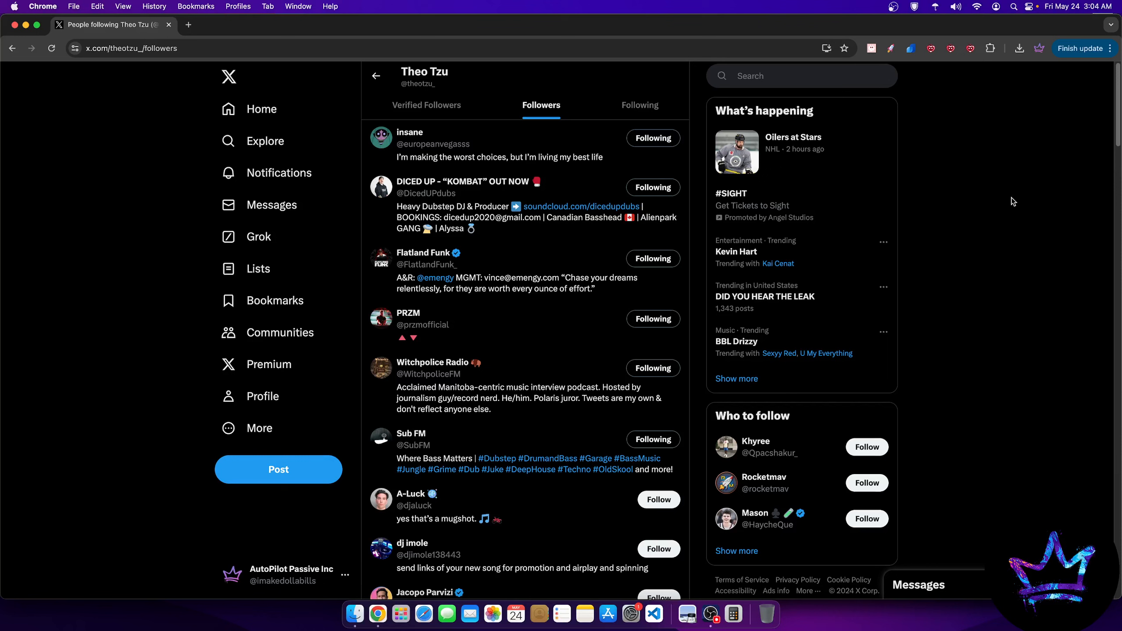
{"action": "mouse_move", "coordinate": [721, 235]}
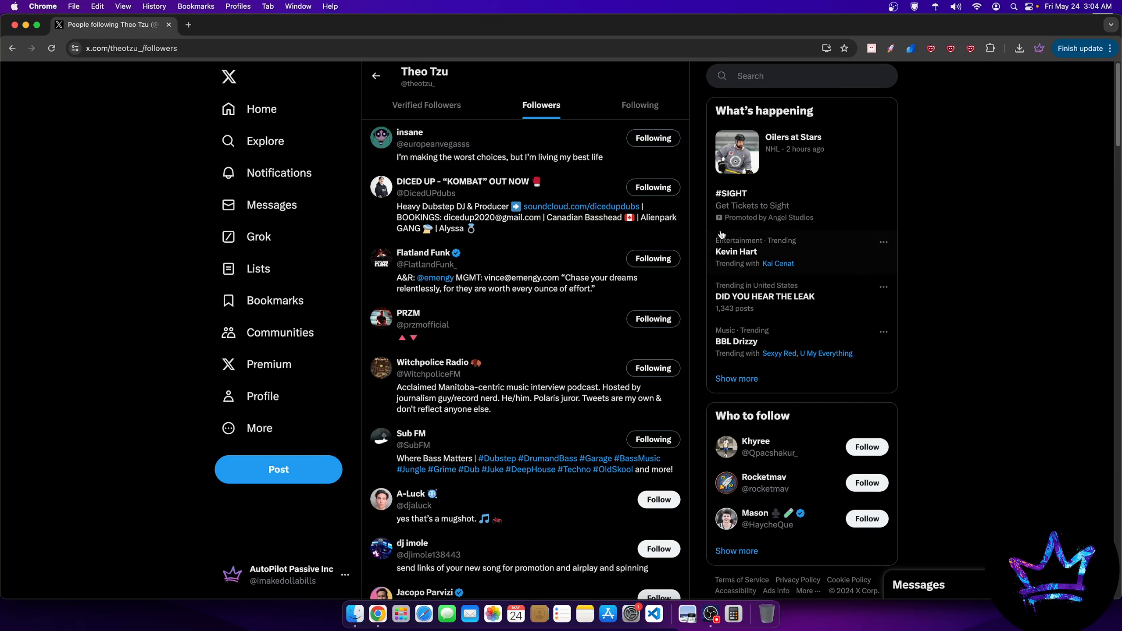
{"action": "scroll", "scroll_direction": "down", "scroll_amount": 3}
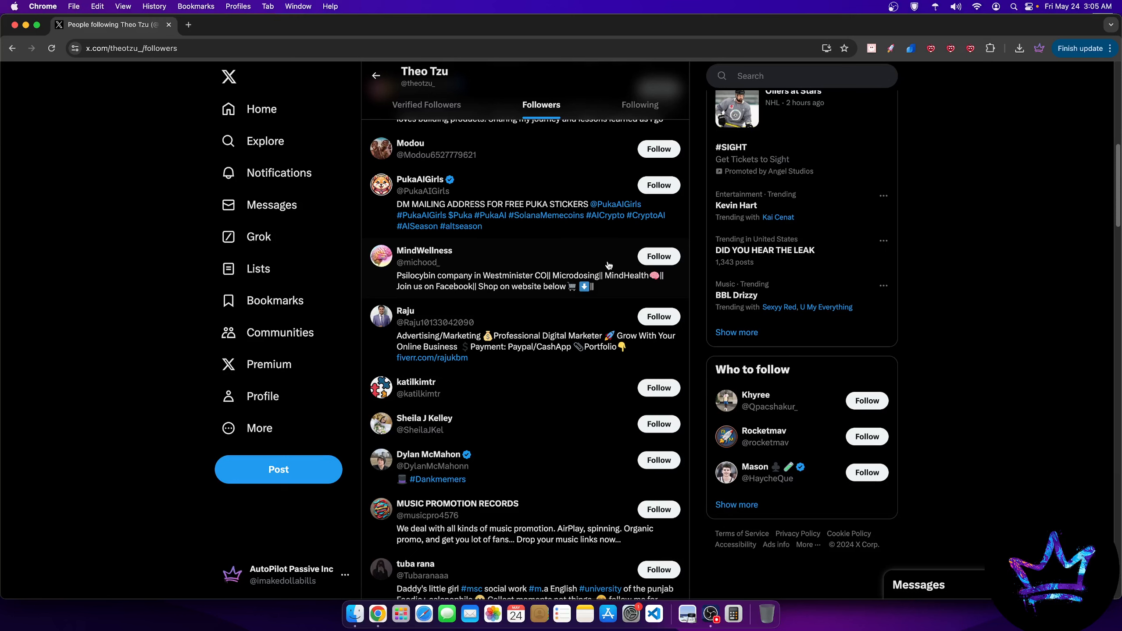
{"action": "mouse_move", "coordinate": [705, 292]}
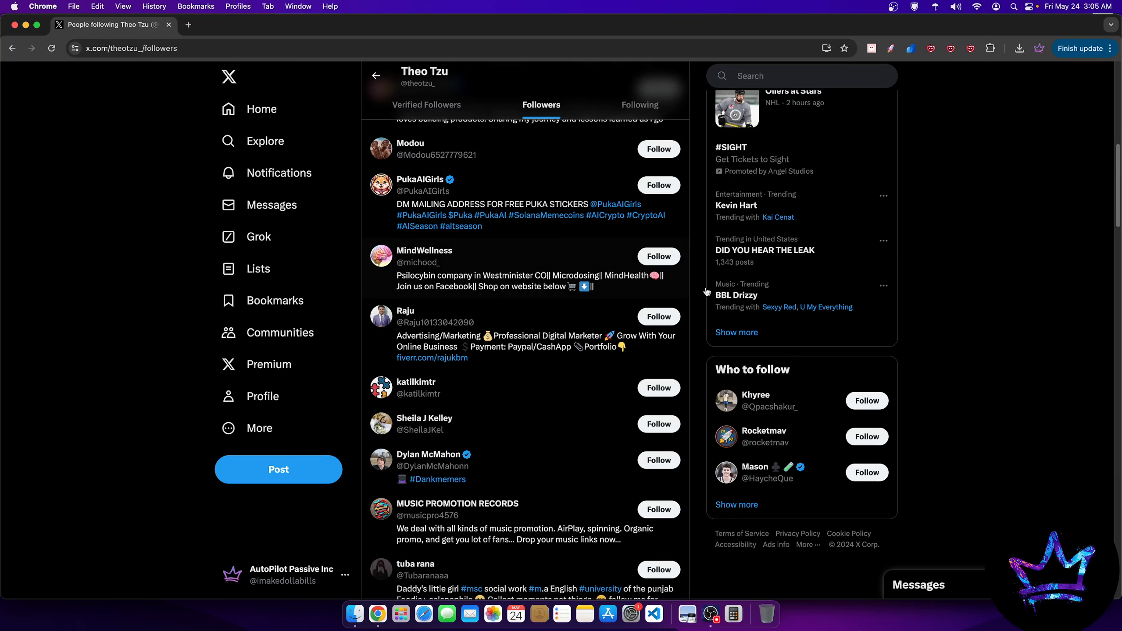
In a new incognito window, browse botsnapps.gumroad.com products like Follow, Unfollow & Like Automator ($25.99).
{"action": "left_click", "coordinate": [1111, 48]}
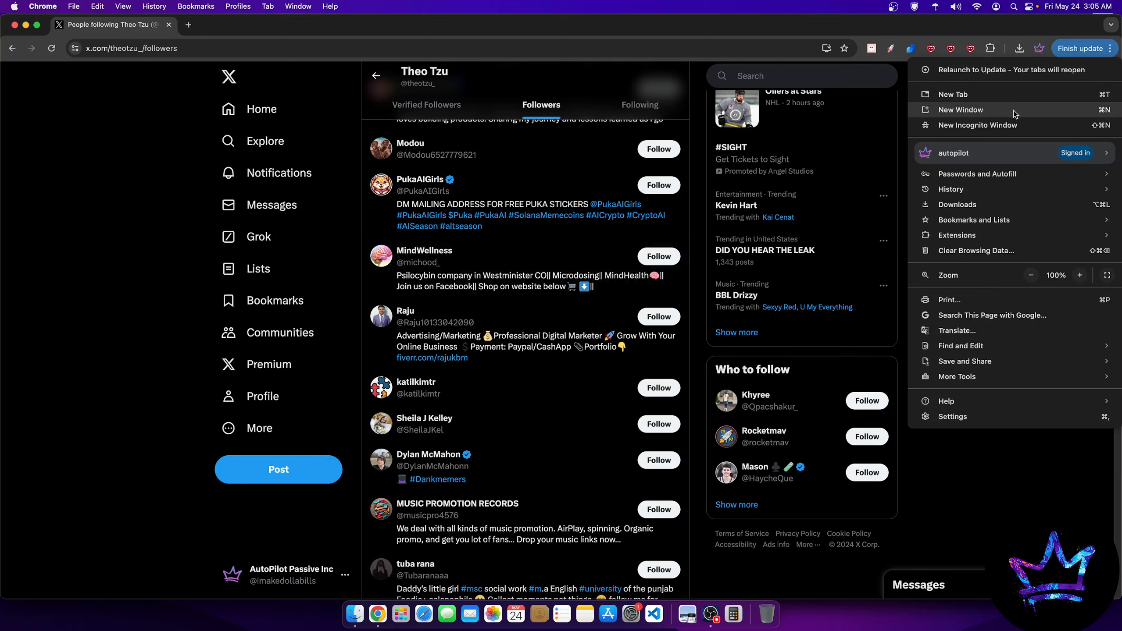
{"action": "left_click", "coordinate": [977, 125]}
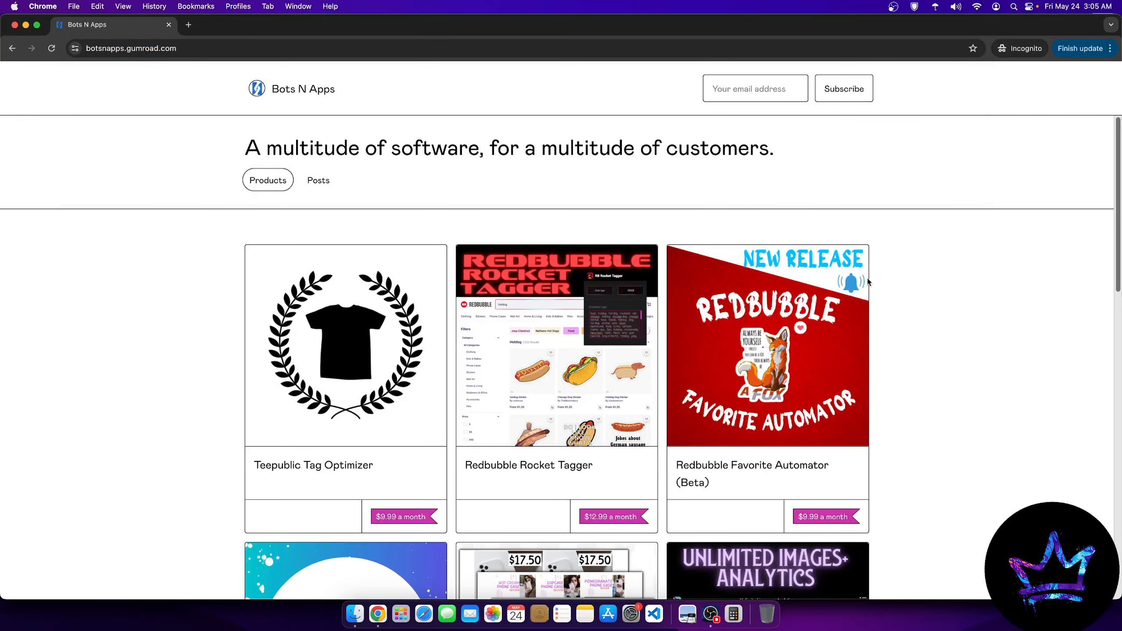
{"action": "scroll", "scroll_direction": "down", "scroll_amount": 3}
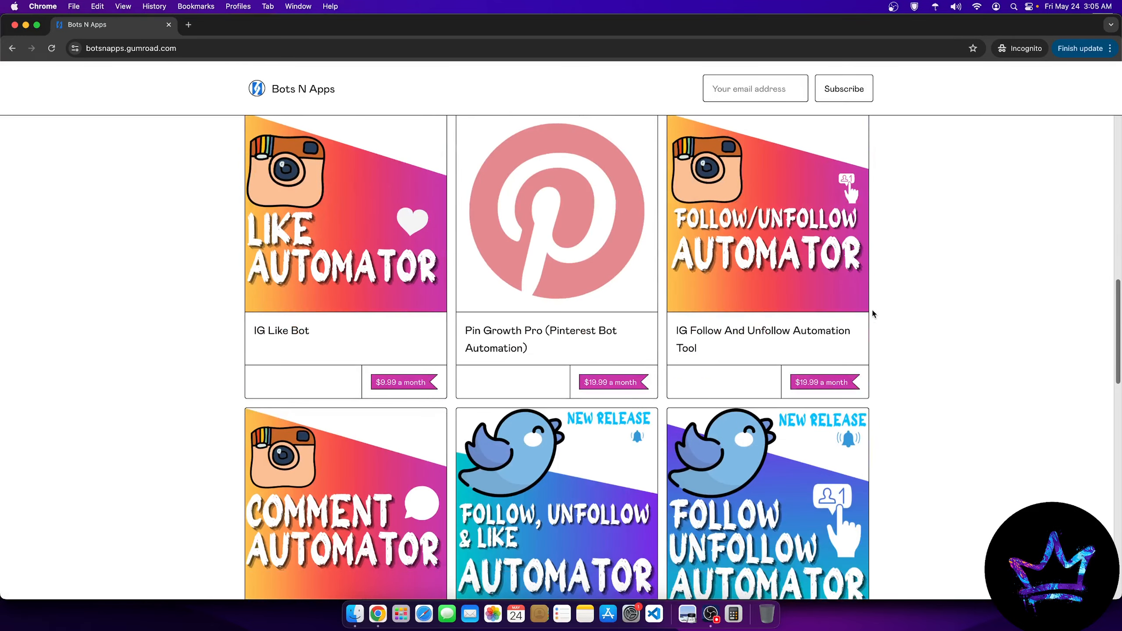
{"action": "scroll", "scroll_direction": "down", "scroll_amount": 3}
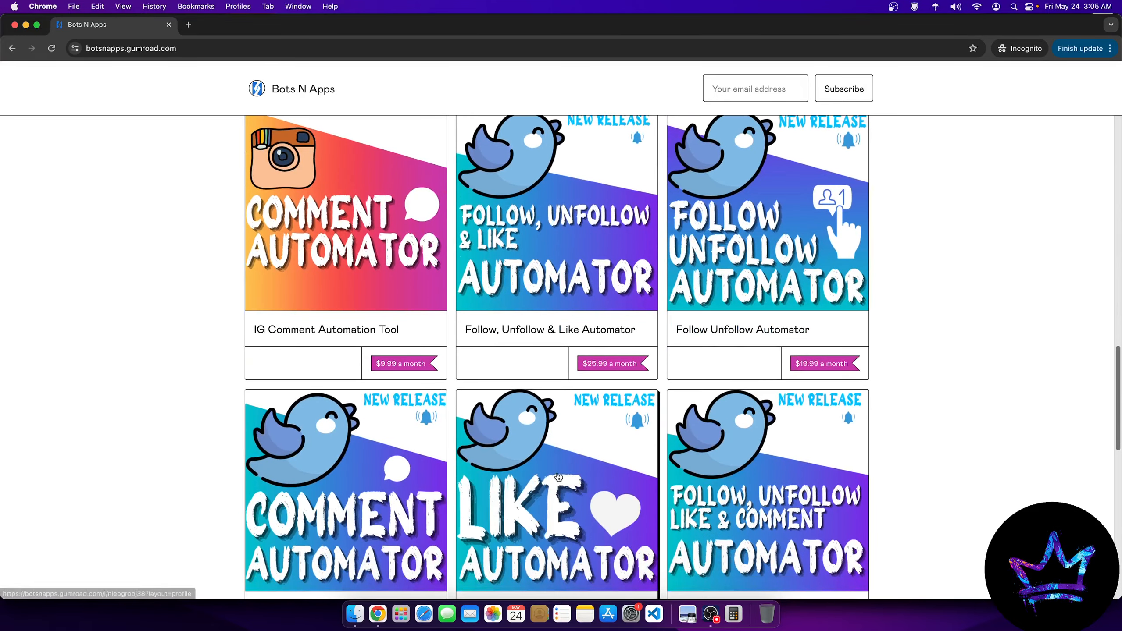
{"action": "mouse_move", "coordinate": [569, 259]}
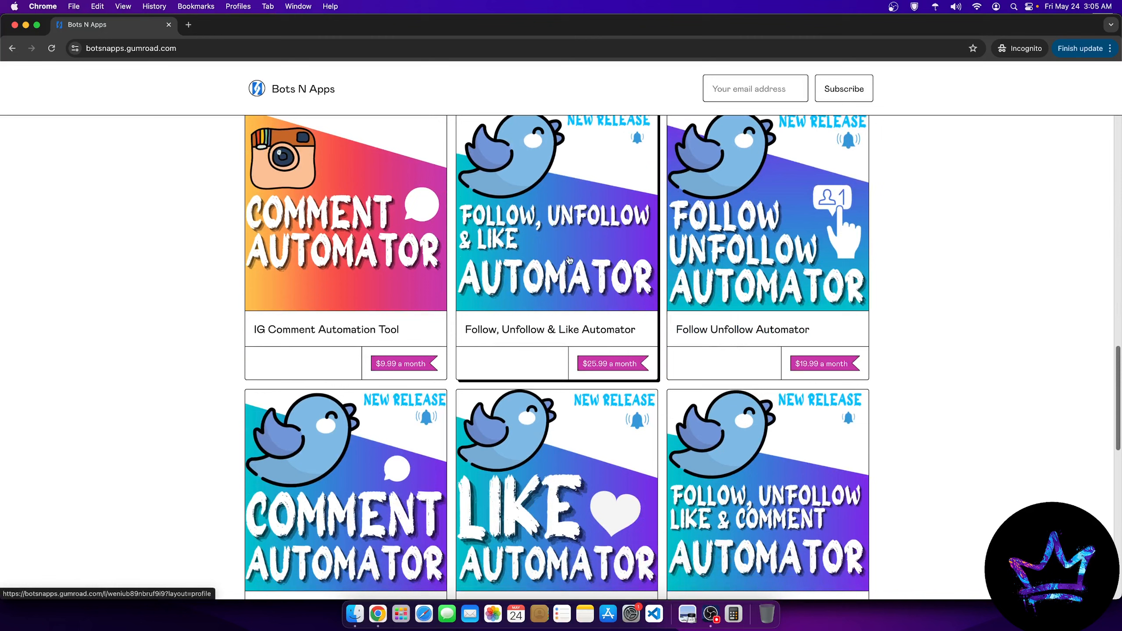
{"action": "mouse_move", "coordinate": [501, 243]}
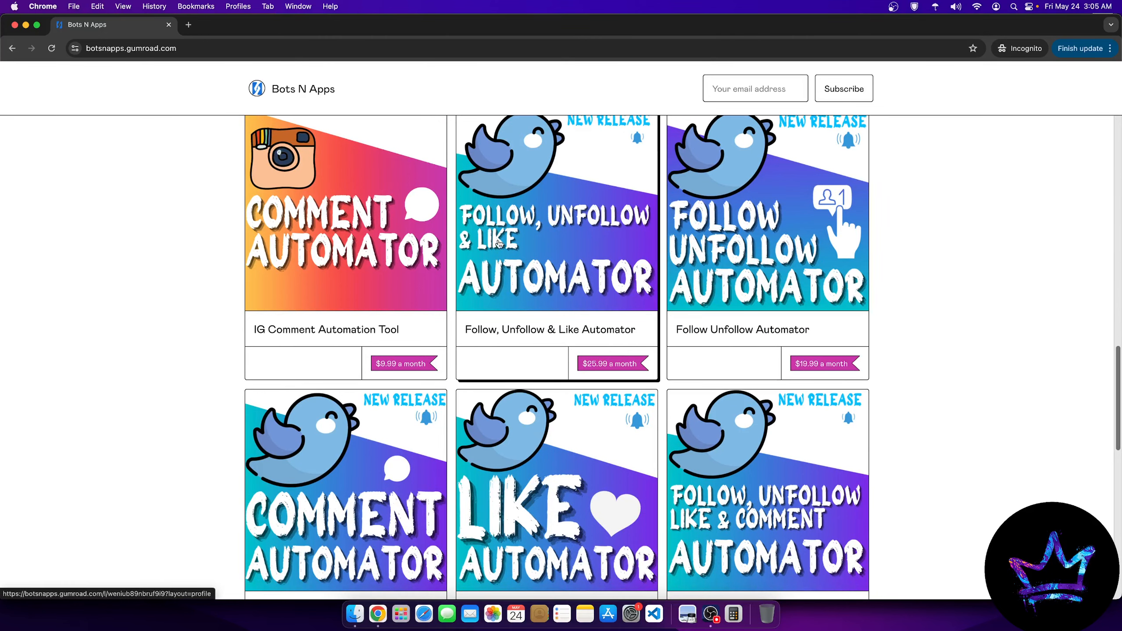
{"action": "scroll", "scroll_direction": "down", "scroll_amount": 3}
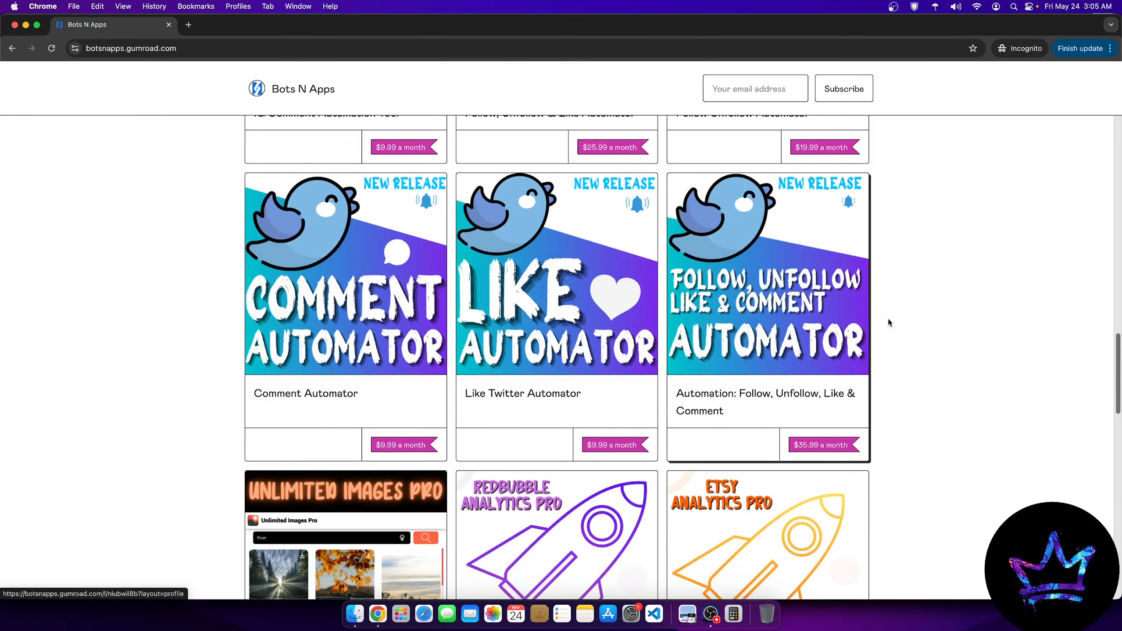
{"action": "scroll", "scroll_direction": "up", "scroll_amount": 3}
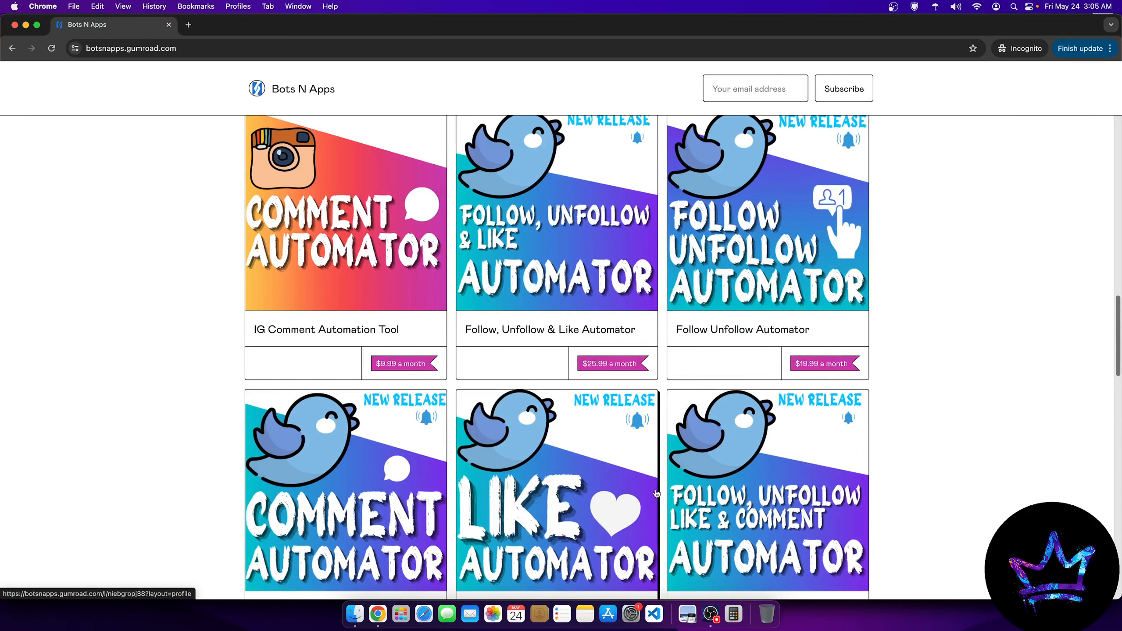
{"action": "mouse_move", "coordinate": [771, 437]}
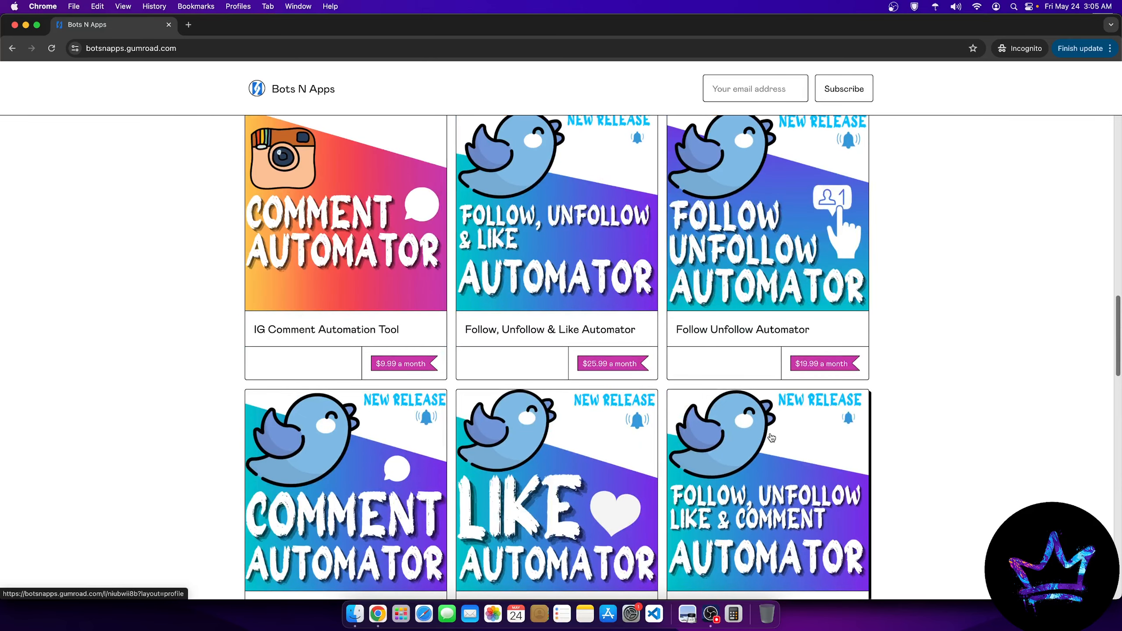
{"action": "mouse_move", "coordinate": [792, 366]}
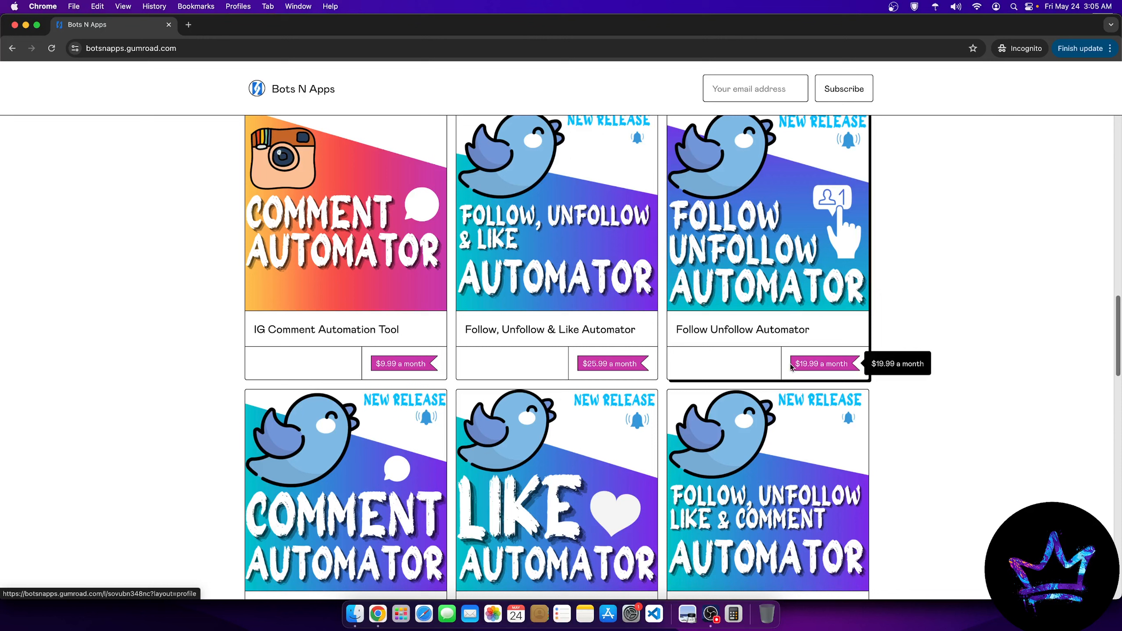
{"action": "mouse_move", "coordinate": [907, 362]}
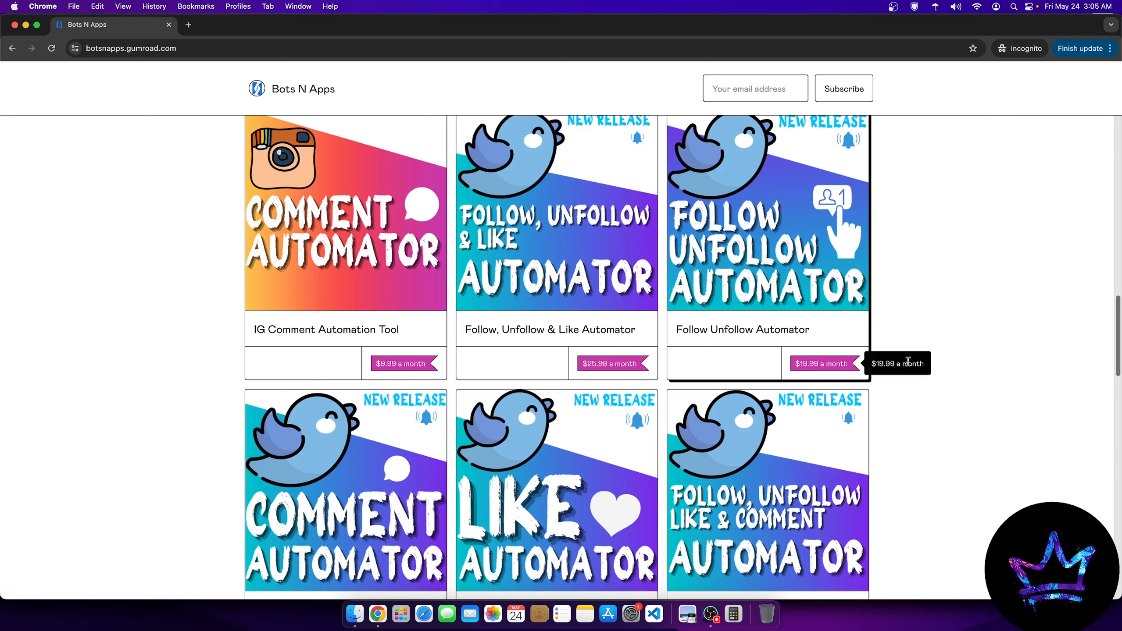
{"action": "mouse_move", "coordinate": [908, 363]}
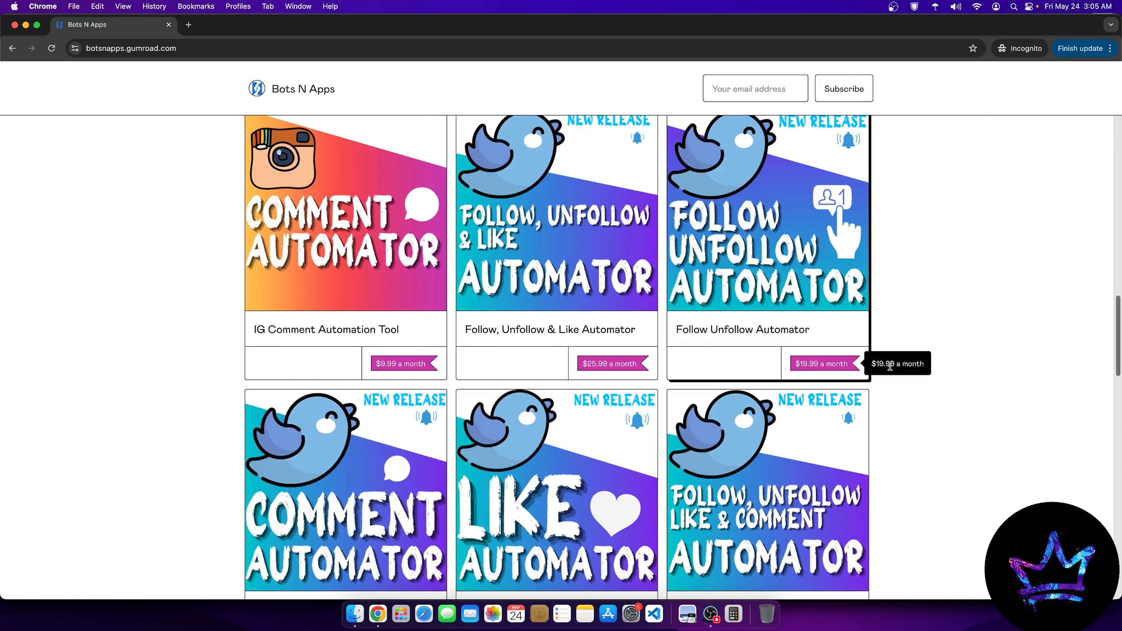
{"action": "mouse_move", "coordinate": [560, 502]}
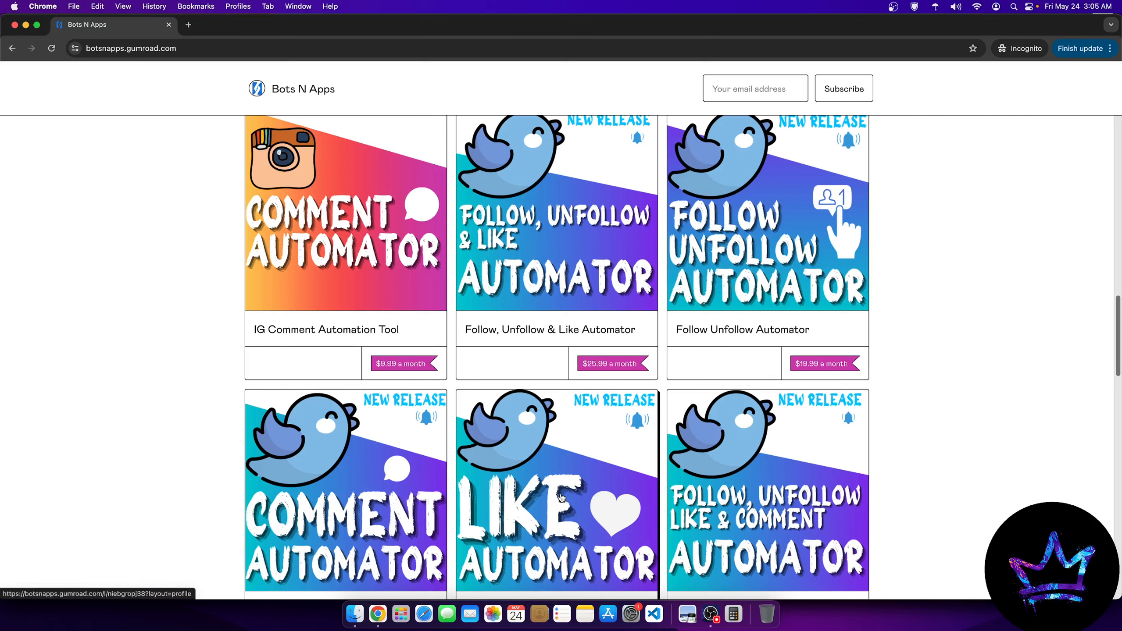
{"action": "mouse_move", "coordinate": [1016, 337]}
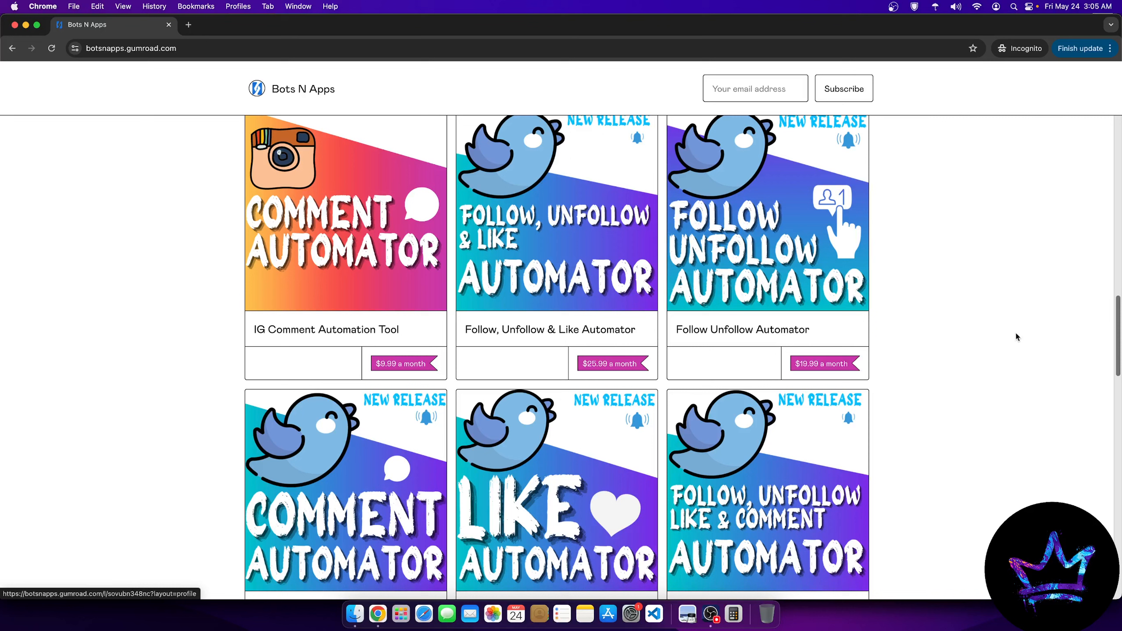
{"action": "mouse_move", "coordinate": [1072, 340]}
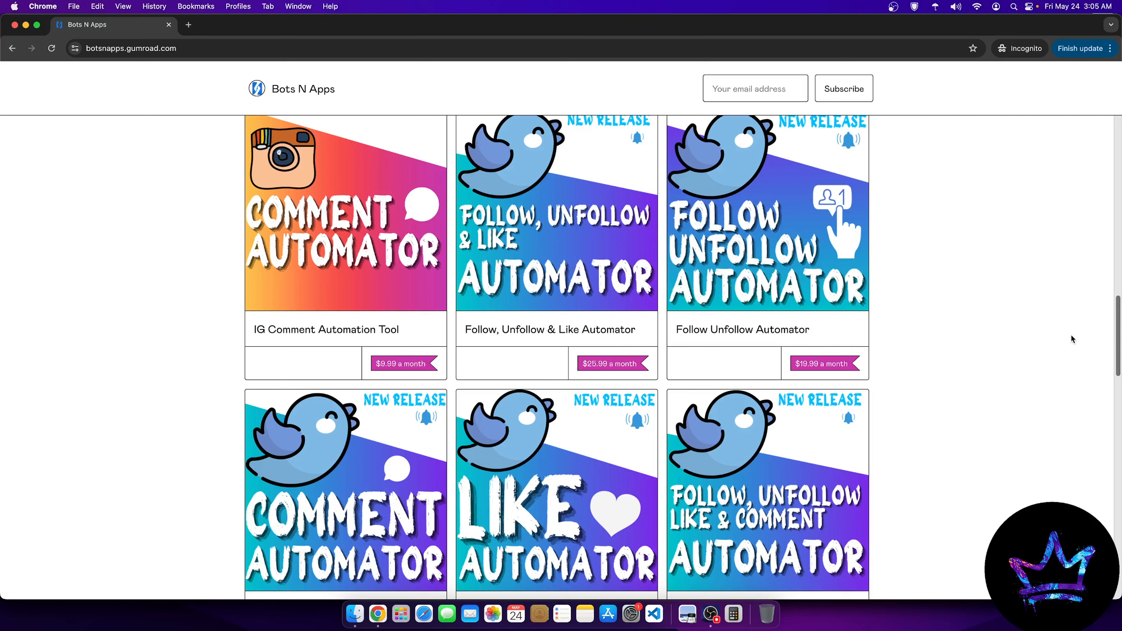
{"action": "mouse_move", "coordinate": [1042, 332]}
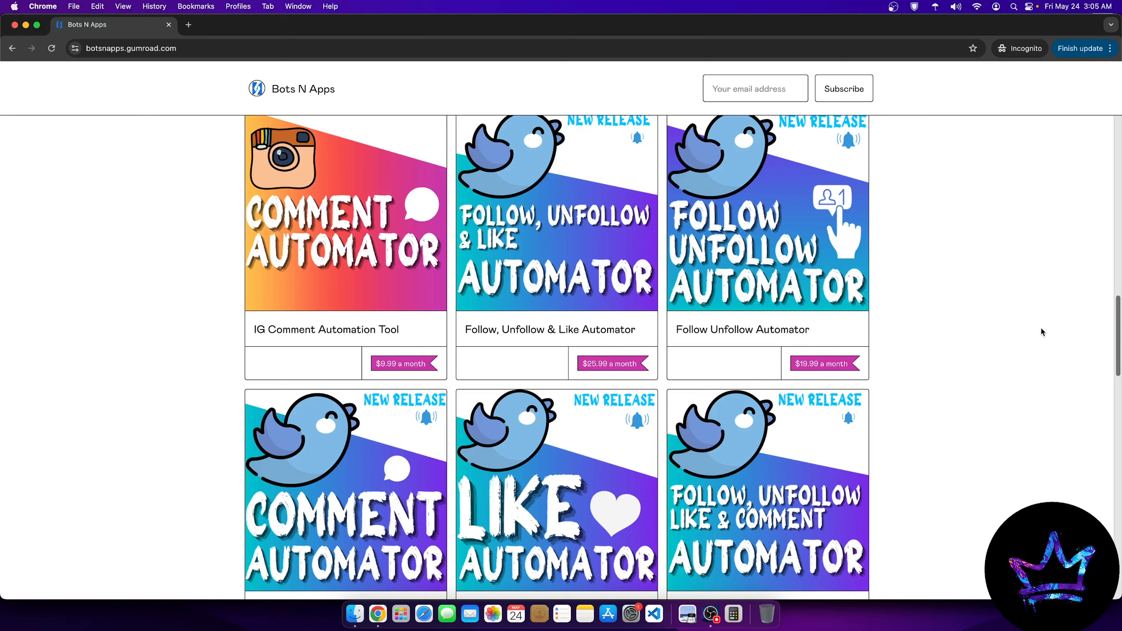
{"action": "mouse_move", "coordinate": [907, 256]}
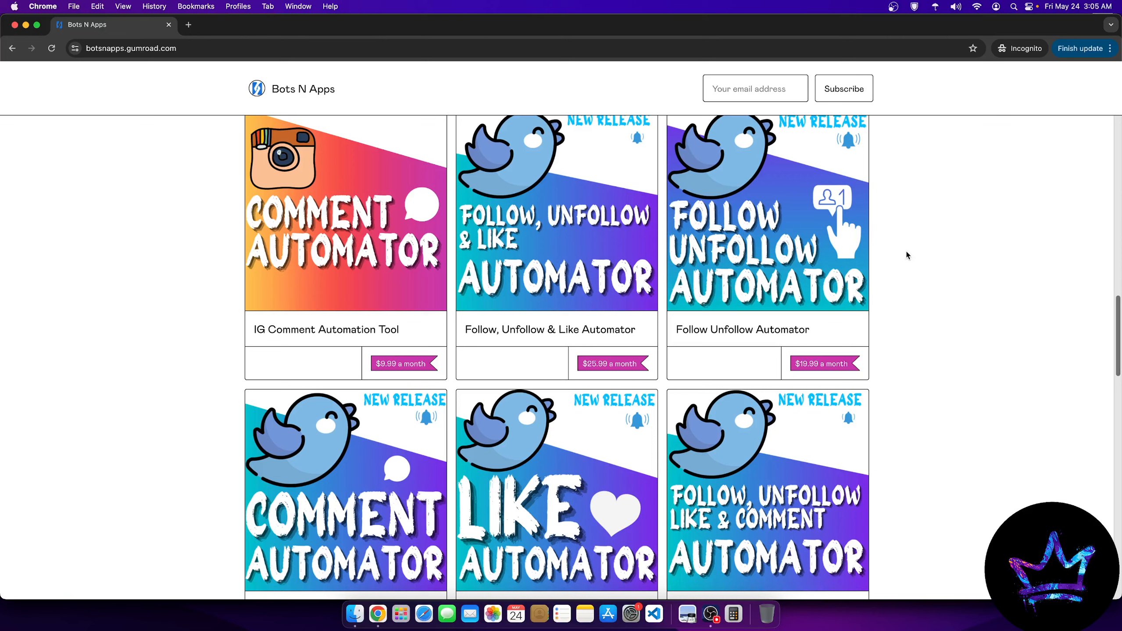
{"action": "mouse_move", "coordinate": [911, 259]}
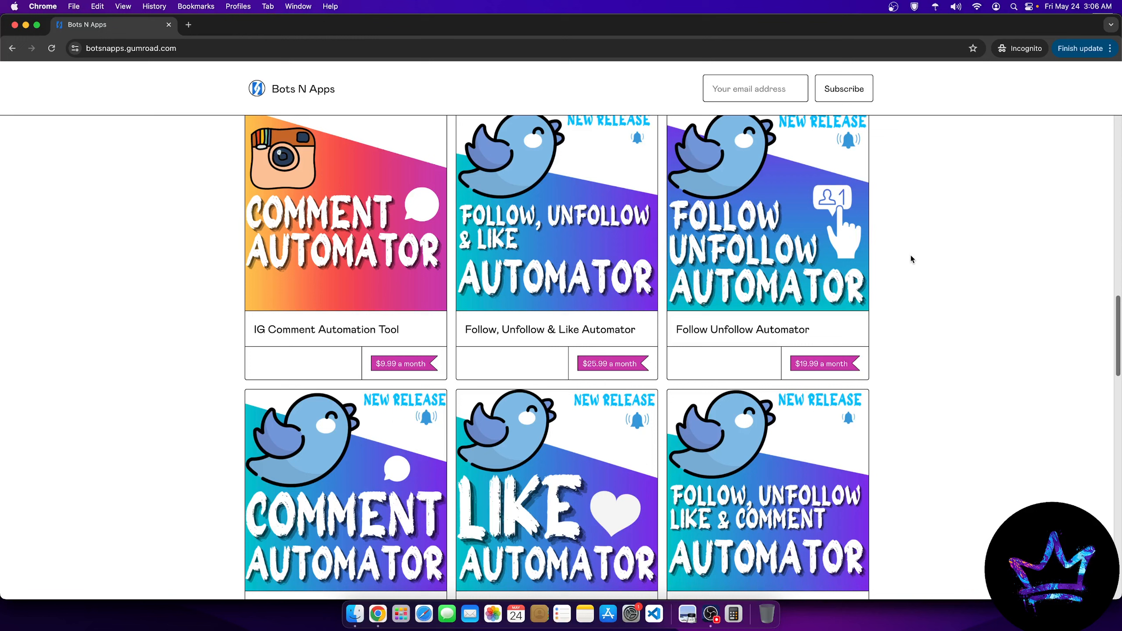
{"action": "mouse_move", "coordinate": [711, 613]}
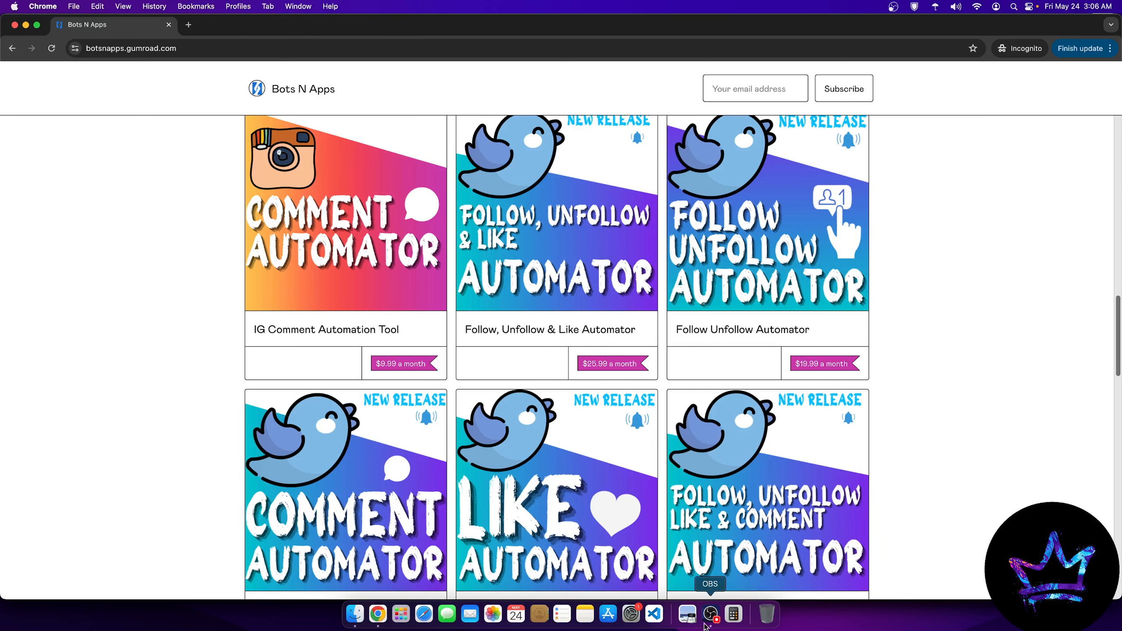
{"action": "left_click", "coordinate": [710, 613]}
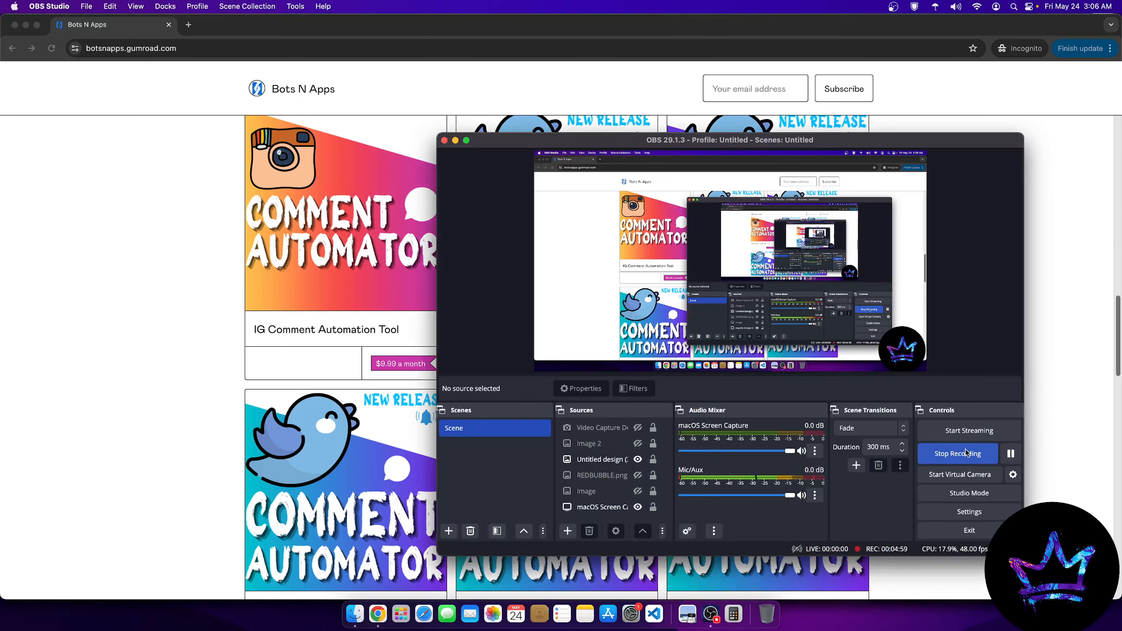